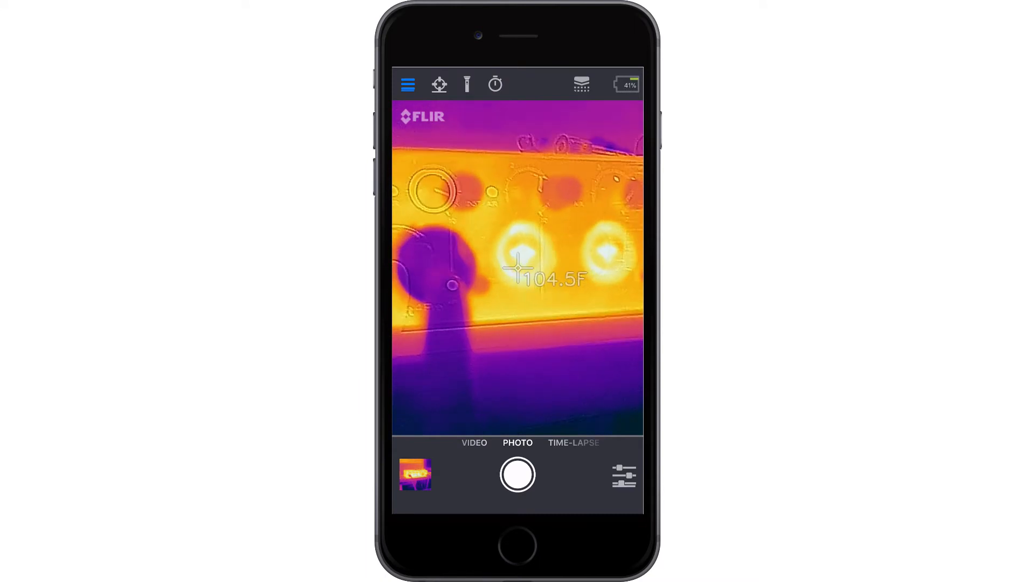
# - Capture thermal photos of the warm equipment and view the newest, image 20 of 20
pyautogui.click(517, 475)
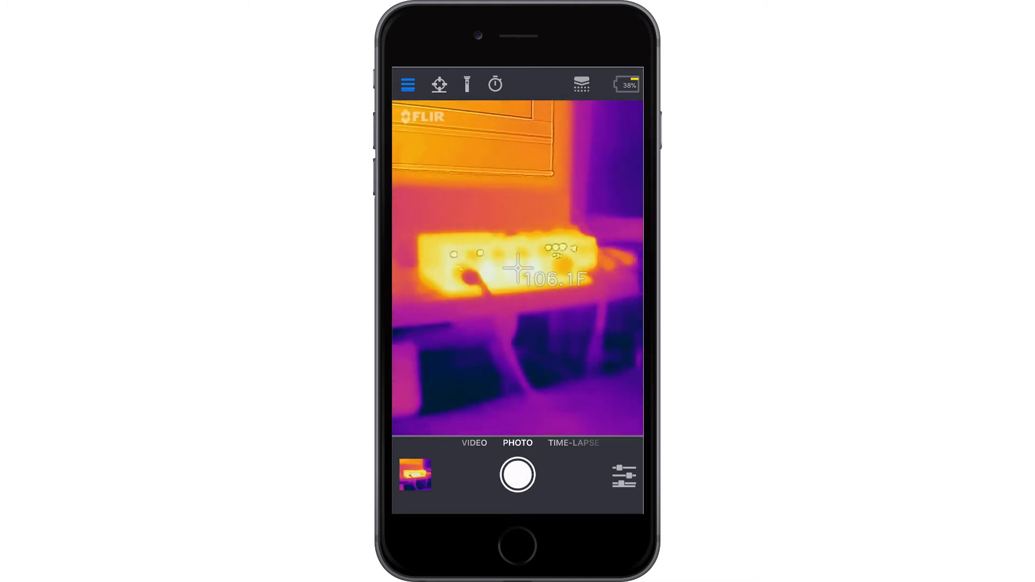
pyautogui.click(467, 84)
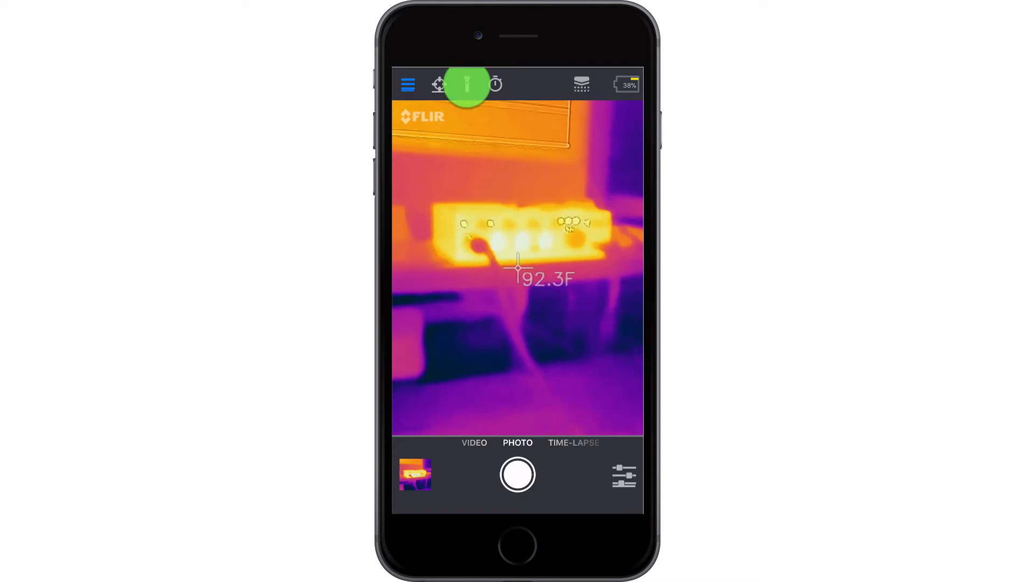
pyautogui.click(467, 84)
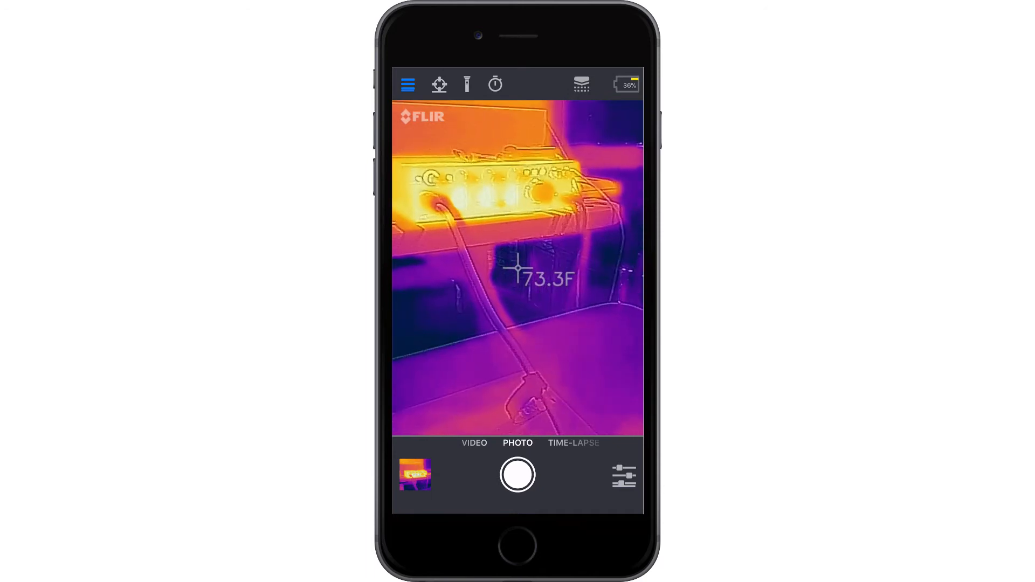
pyautogui.click(517, 474)
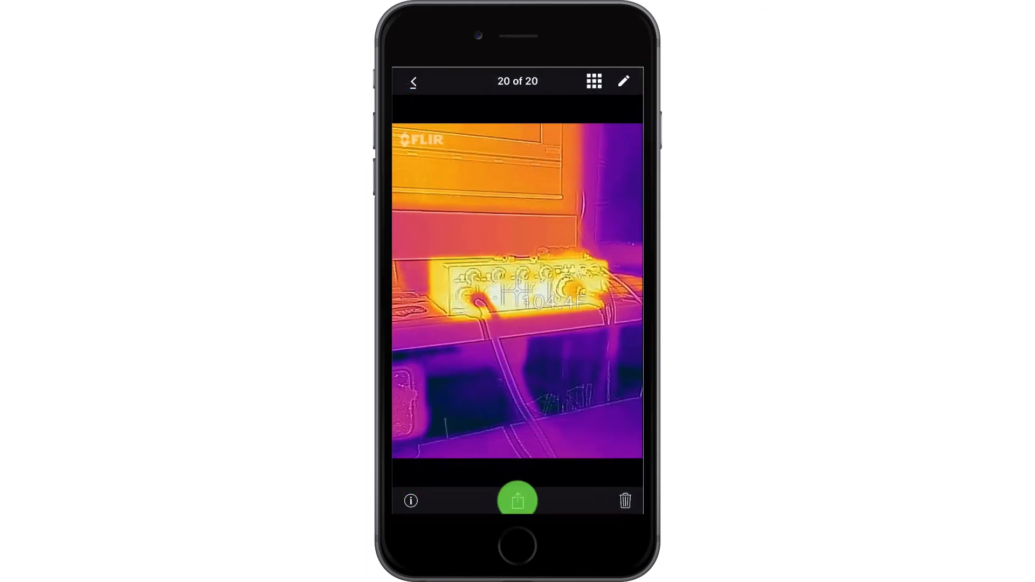
# - Save the thermal photos, including photo 16, to the phone's photo library
pyautogui.click(517, 500)
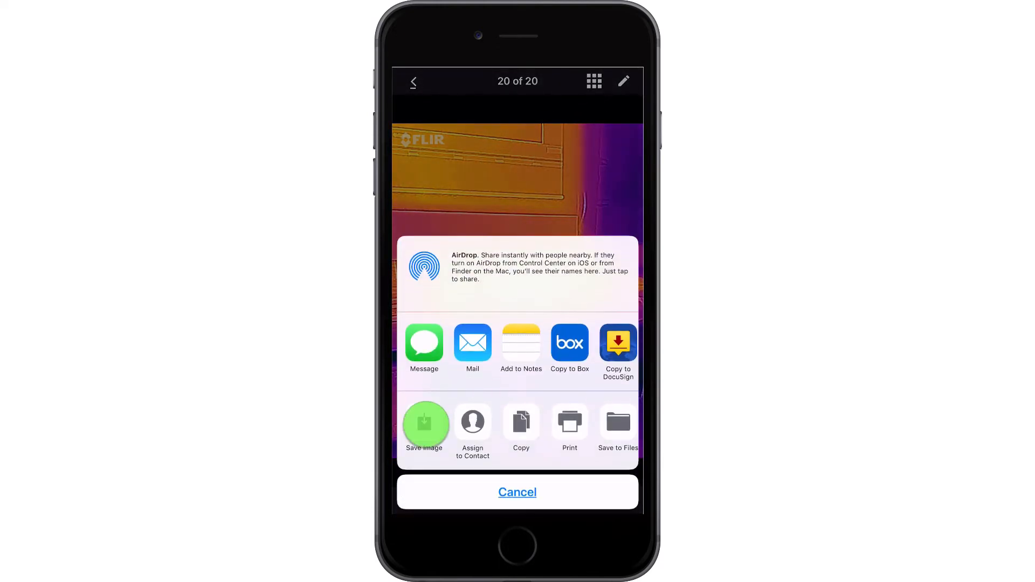
pyautogui.click(517, 491)
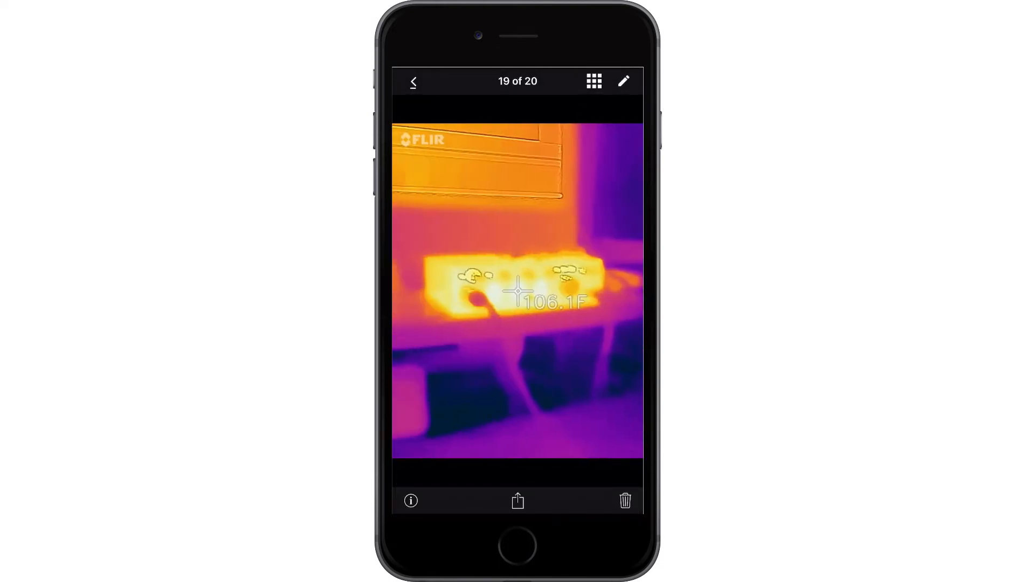
pyautogui.click(518, 501)
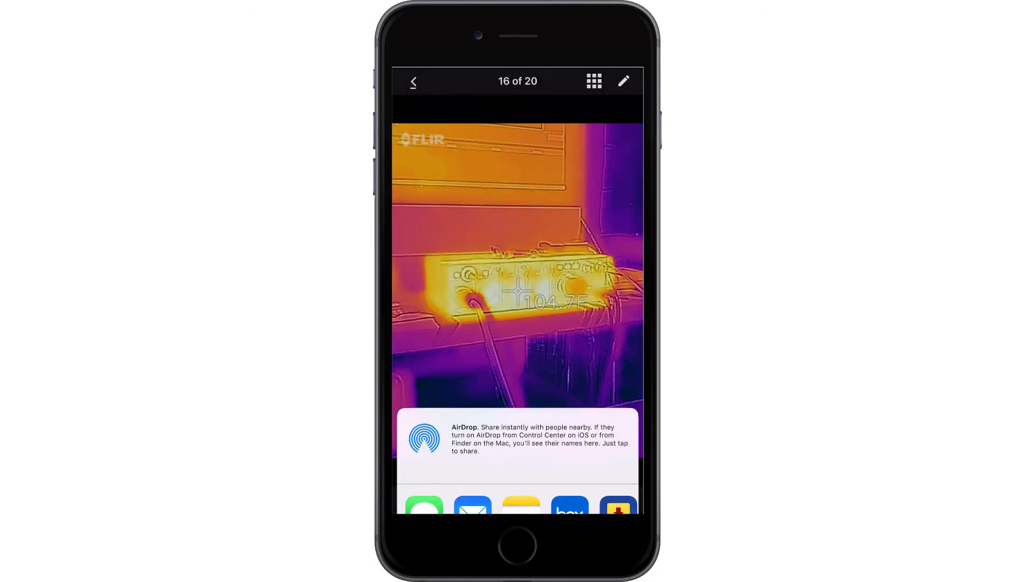
pyautogui.click(413, 81)
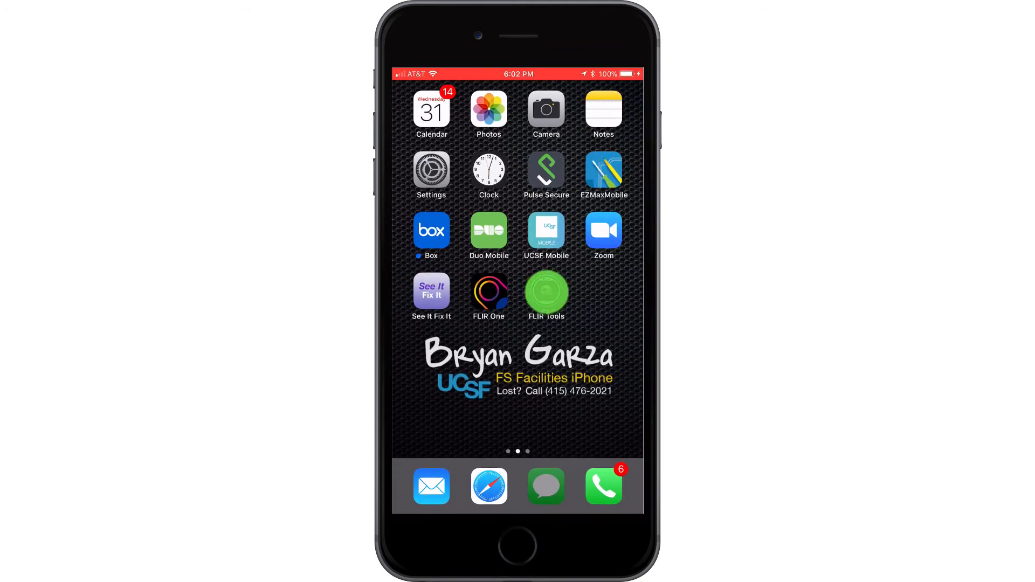
# - Import six thermal photos from Camera Roll into FLIR Tools as Import 3
pyautogui.click(546, 292)
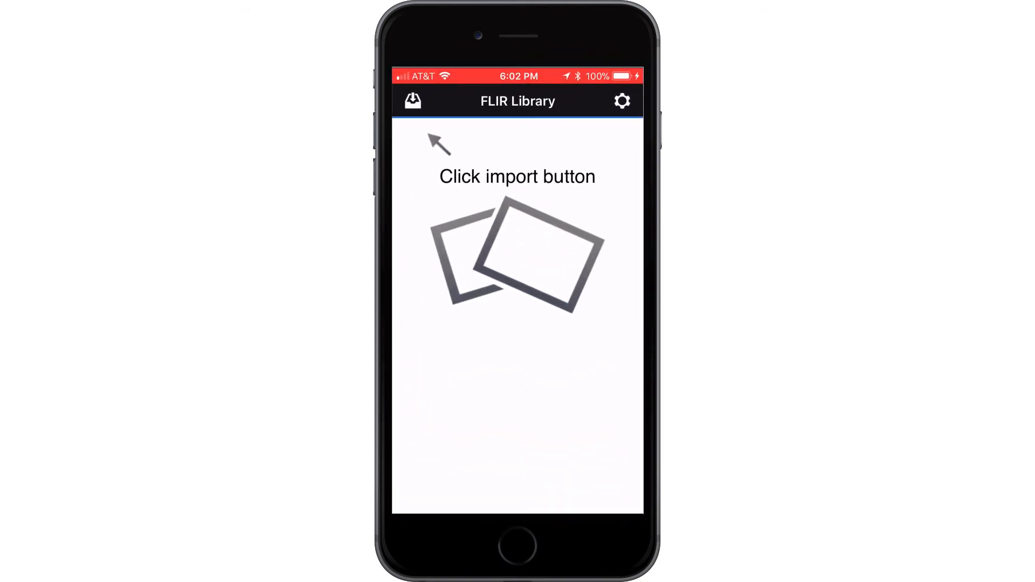
pyautogui.click(413, 101)
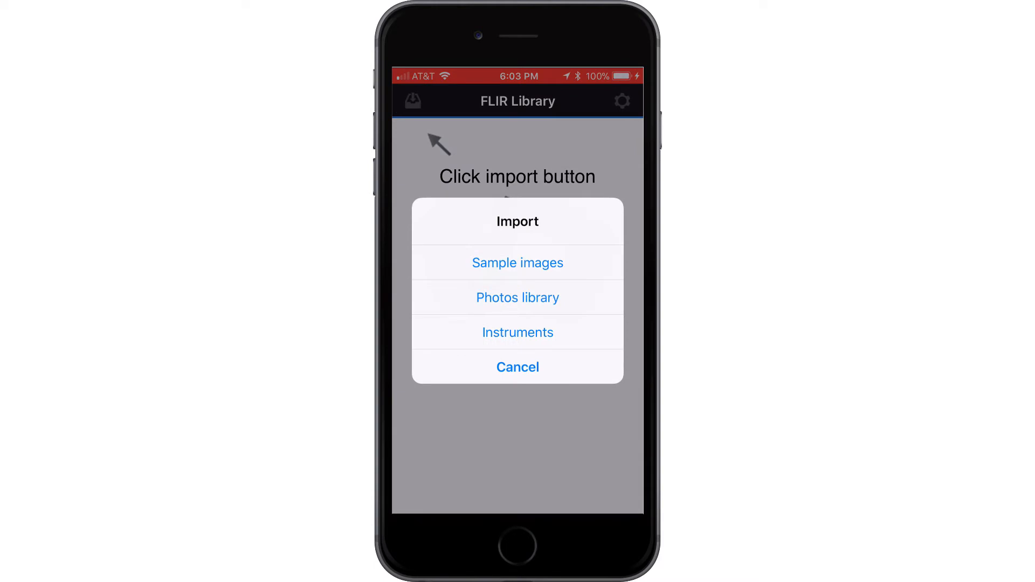
pyautogui.click(517, 298)
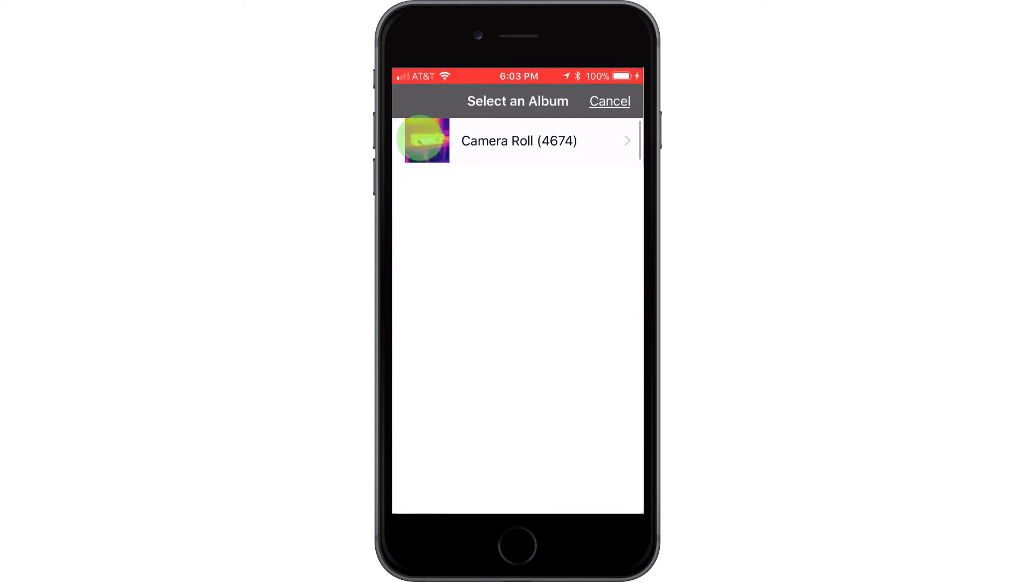
pyautogui.click(518, 142)
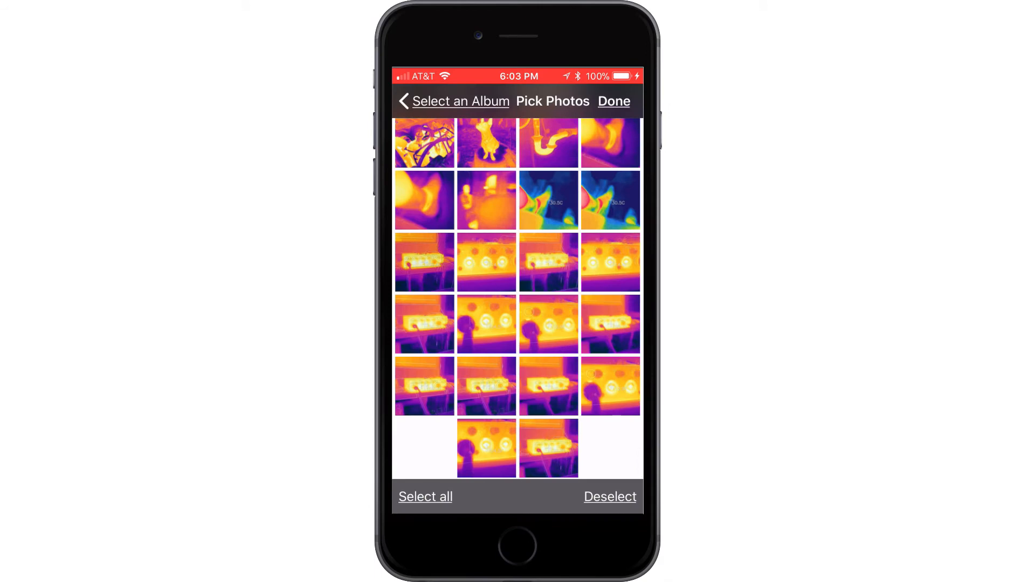
pyautogui.click(610, 324)
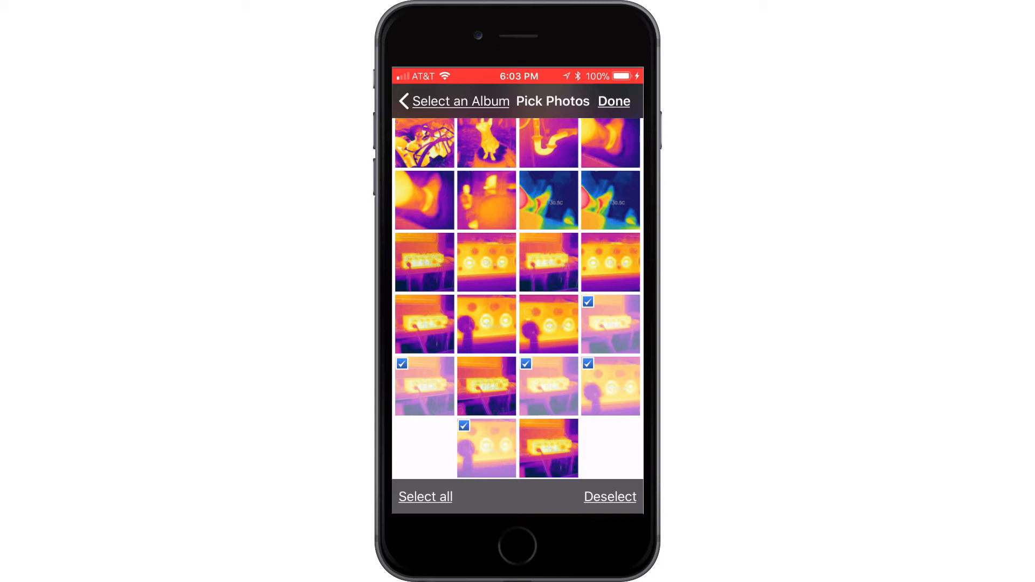
pyautogui.click(614, 101)
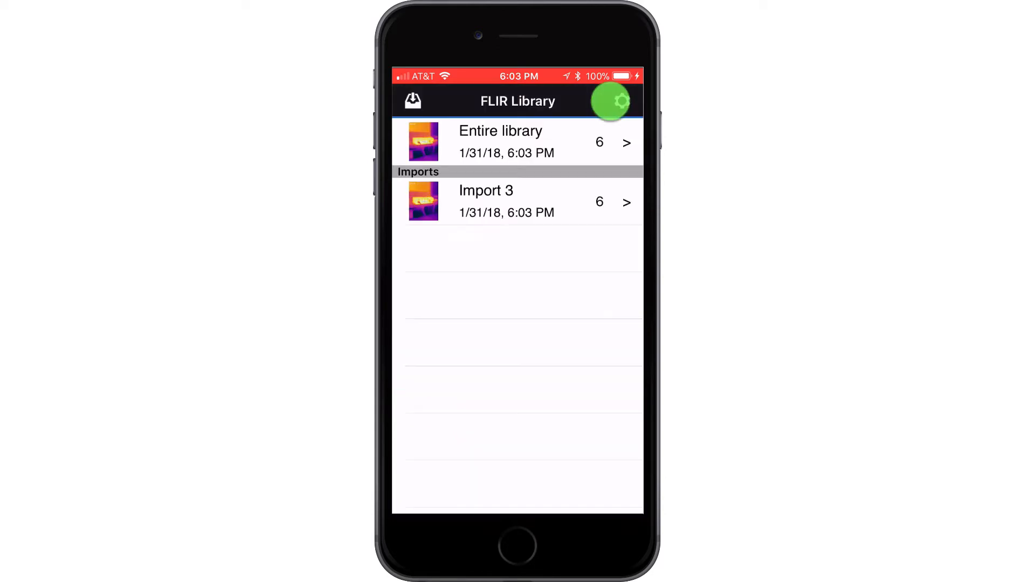
# - Select all six images in Import 3 and choose Create Report
pyautogui.click(621, 101)
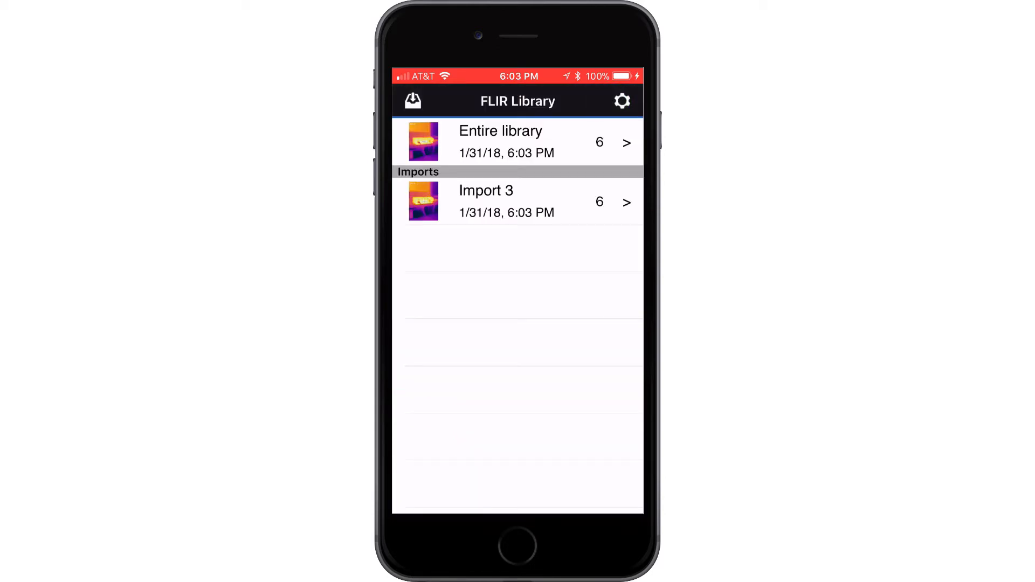
pyautogui.click(538, 201)
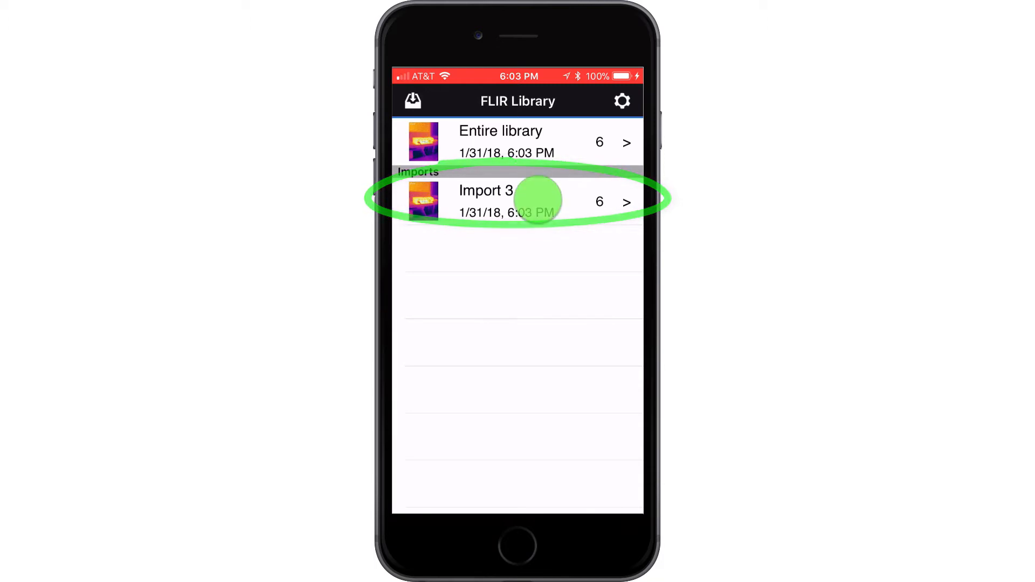
pyautogui.click(501, 201)
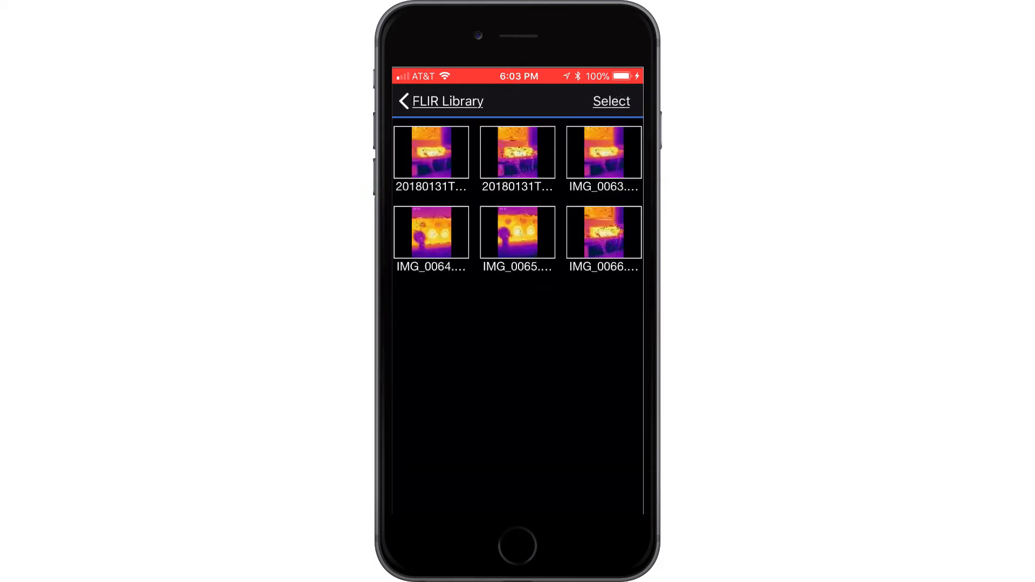
pyautogui.click(611, 101)
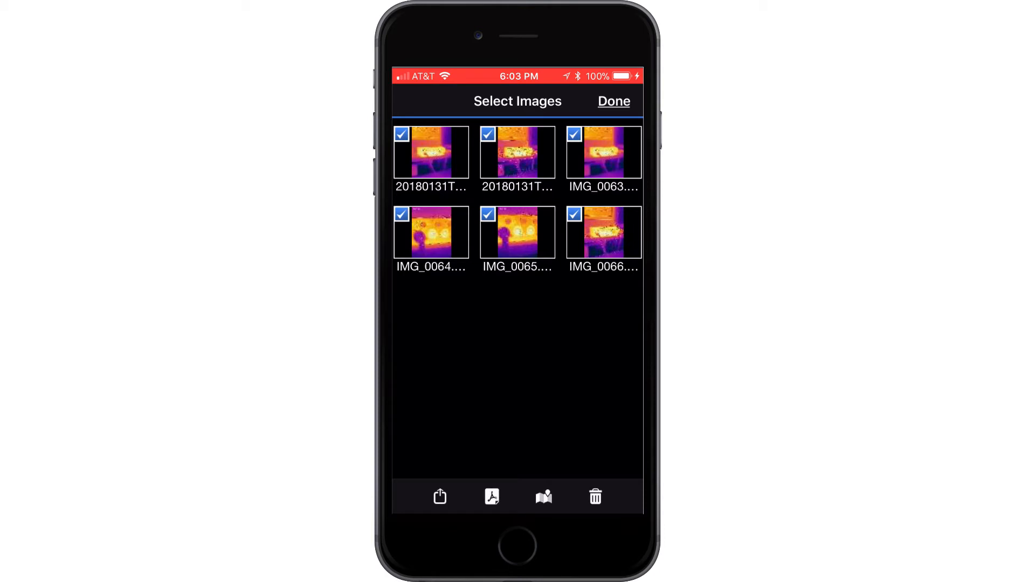
pyautogui.click(492, 497)
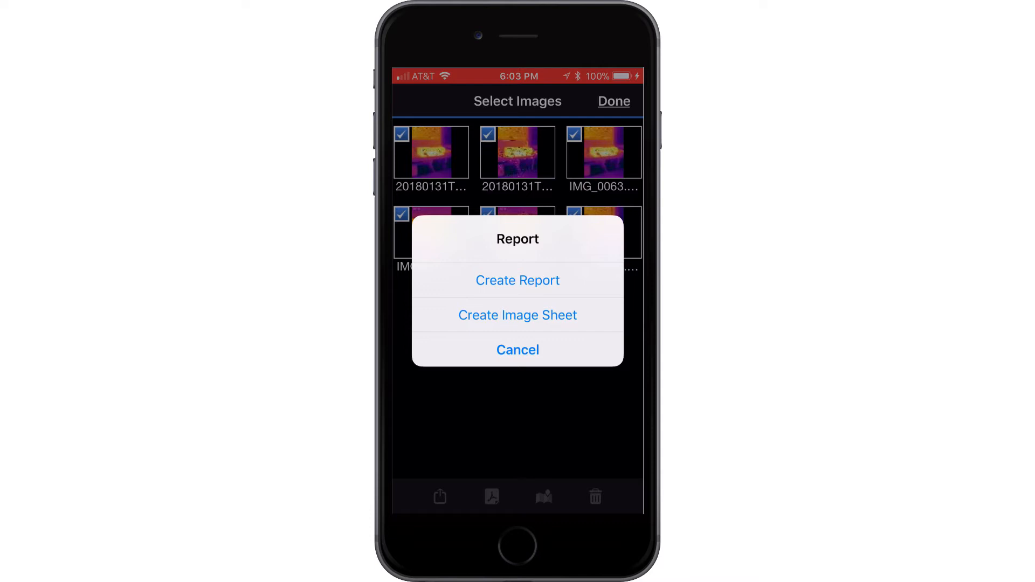
pyautogui.click(518, 281)
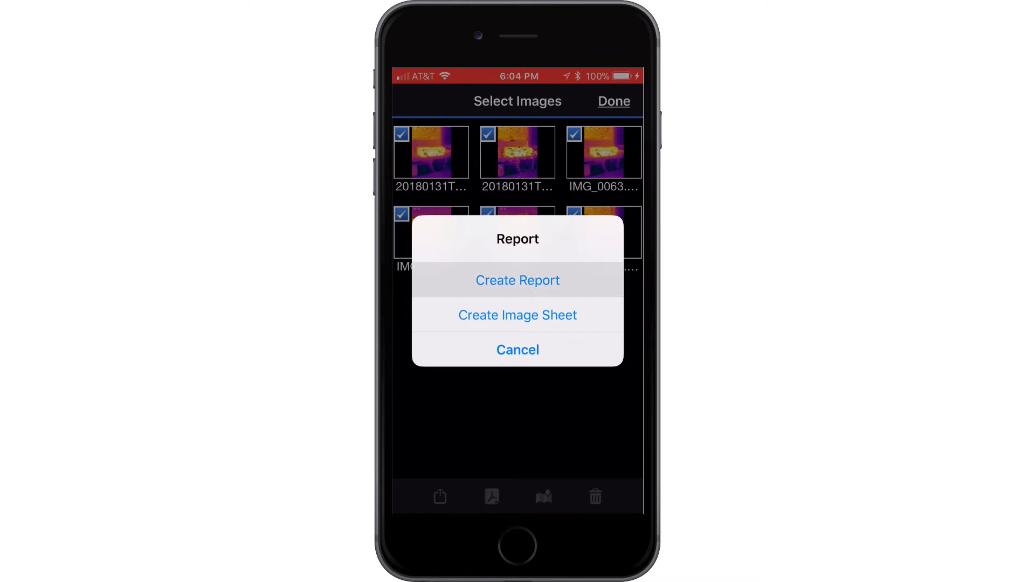
pyautogui.click(518, 280)
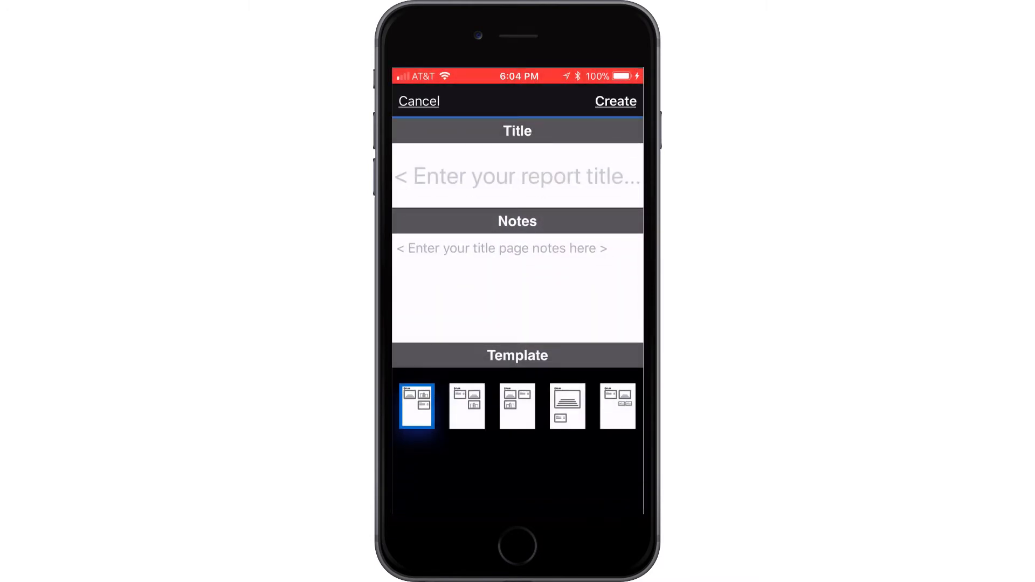
# - Title the report 'Thermal Image Report. REF WO 1234', dictate notes, and create it
pyautogui.click(516, 177)
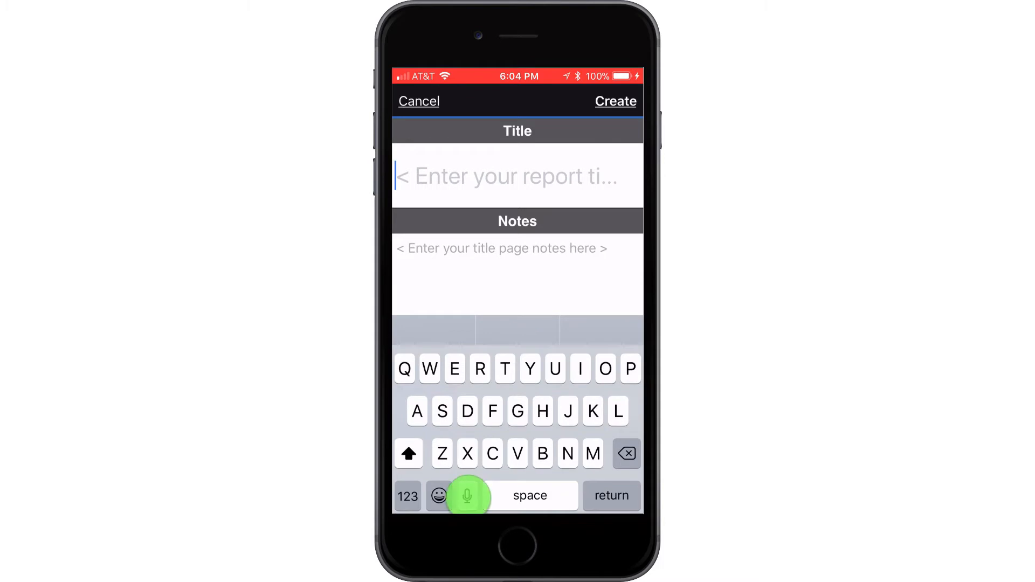
pyautogui.click(468, 495)
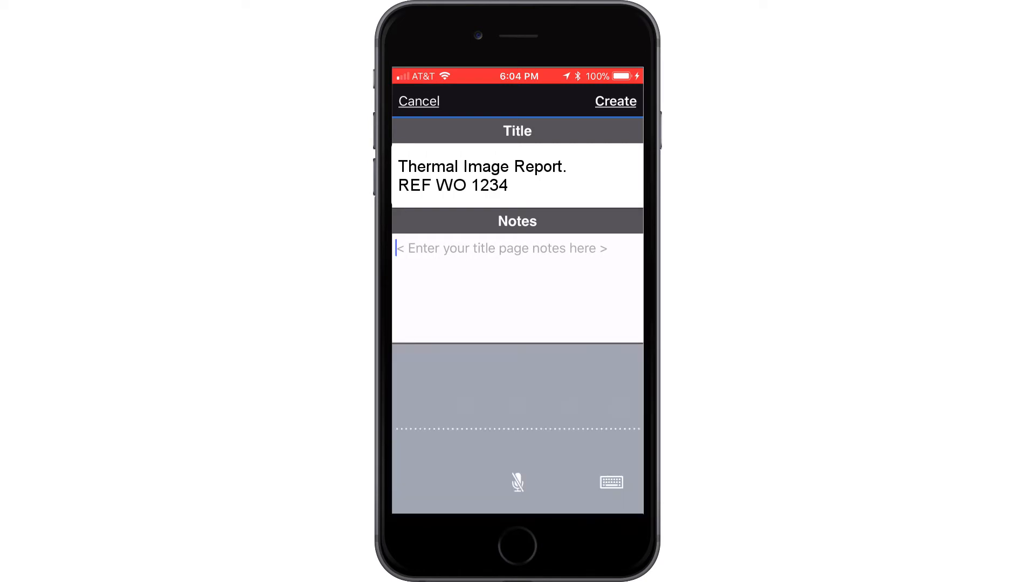
pyautogui.write('This is a report to illustrat')
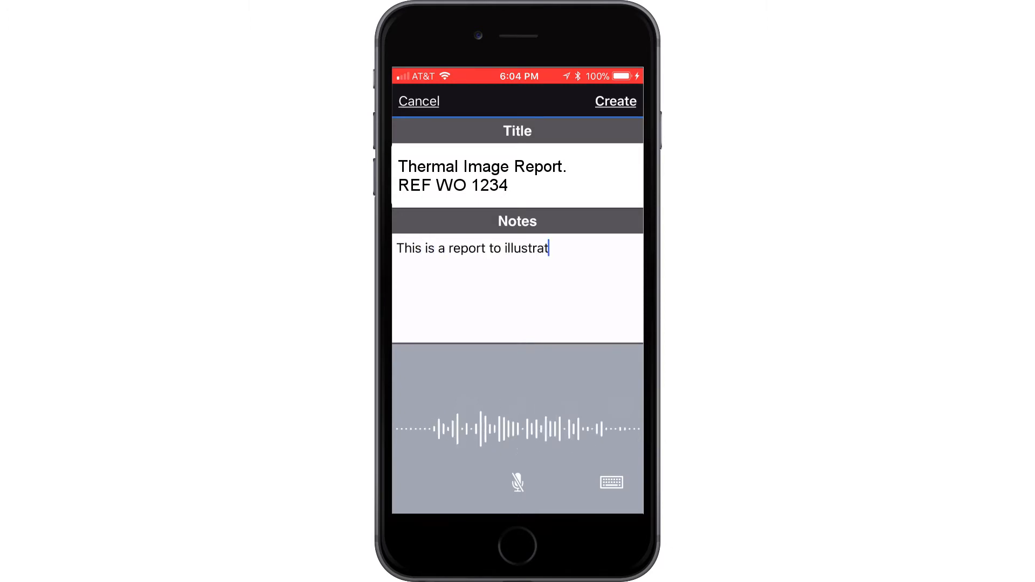
pyautogui.write('e how to use thermal camera on')
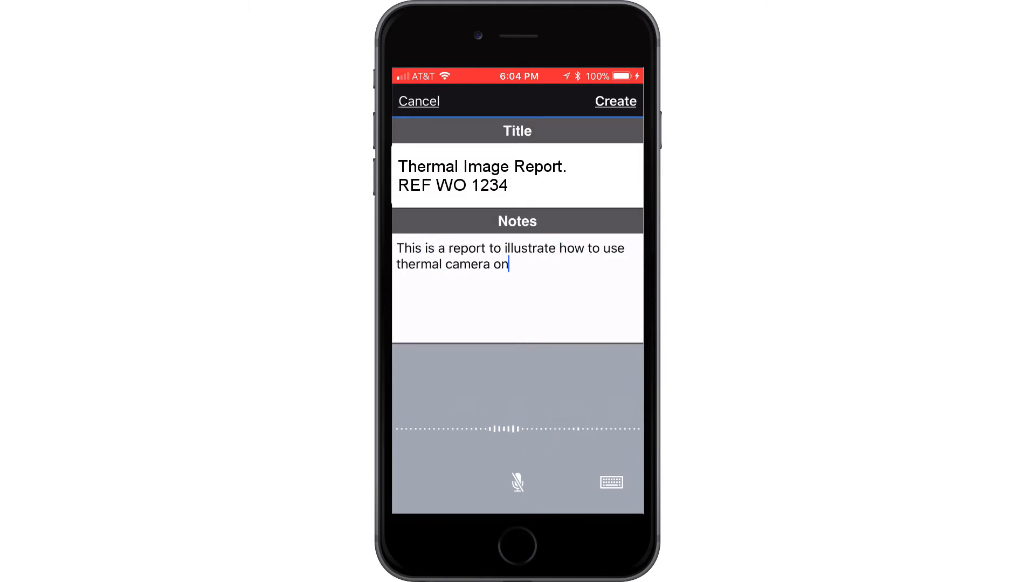
pyautogui.write('iOS device notice that there')
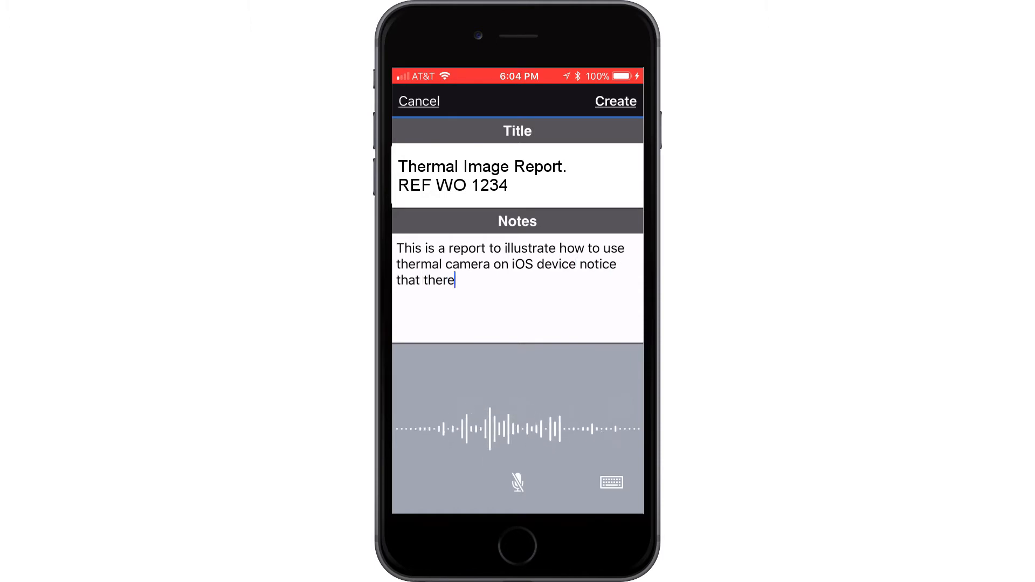
pyautogui.write('is the thermal images and also the original image itself')
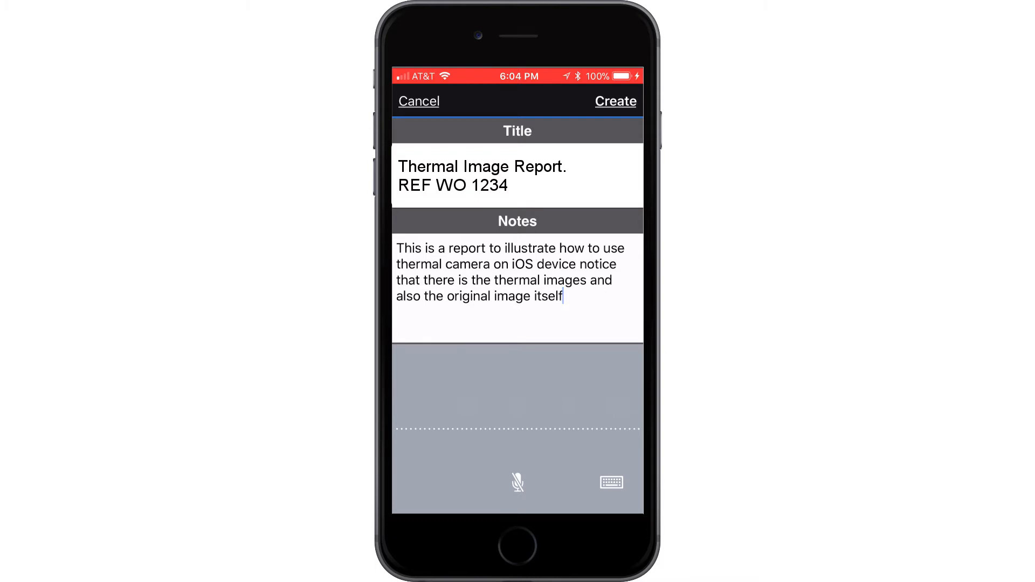
pyautogui.click(616, 101)
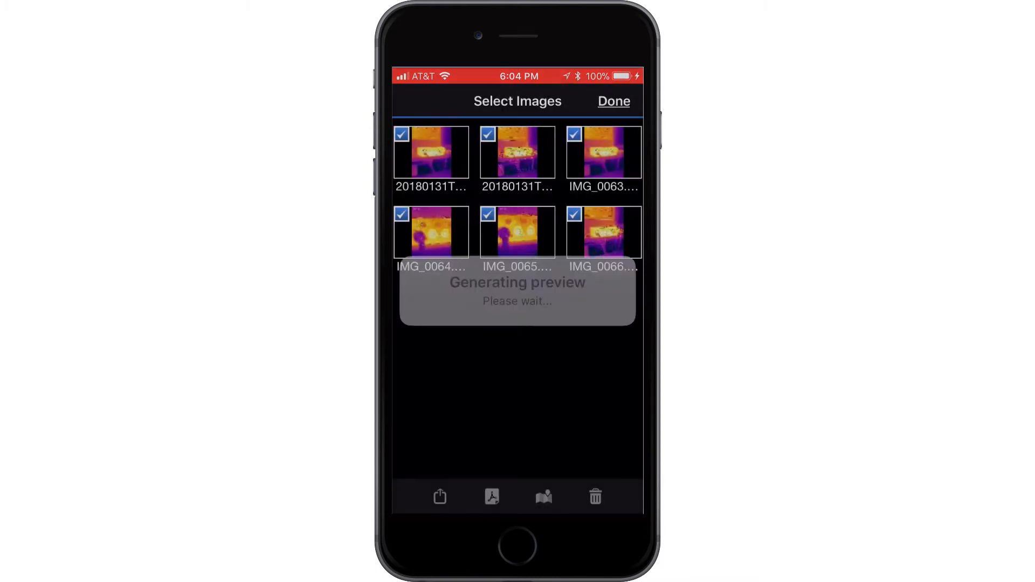
# - Page forward through the report preview, then back two pages
pyautogui.click(491, 497)
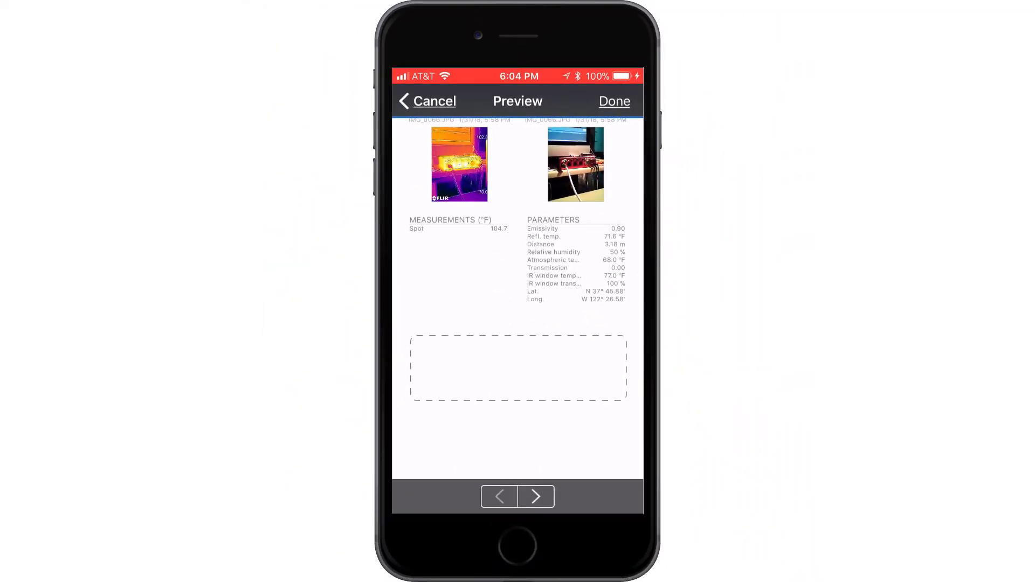
pyautogui.click(536, 497)
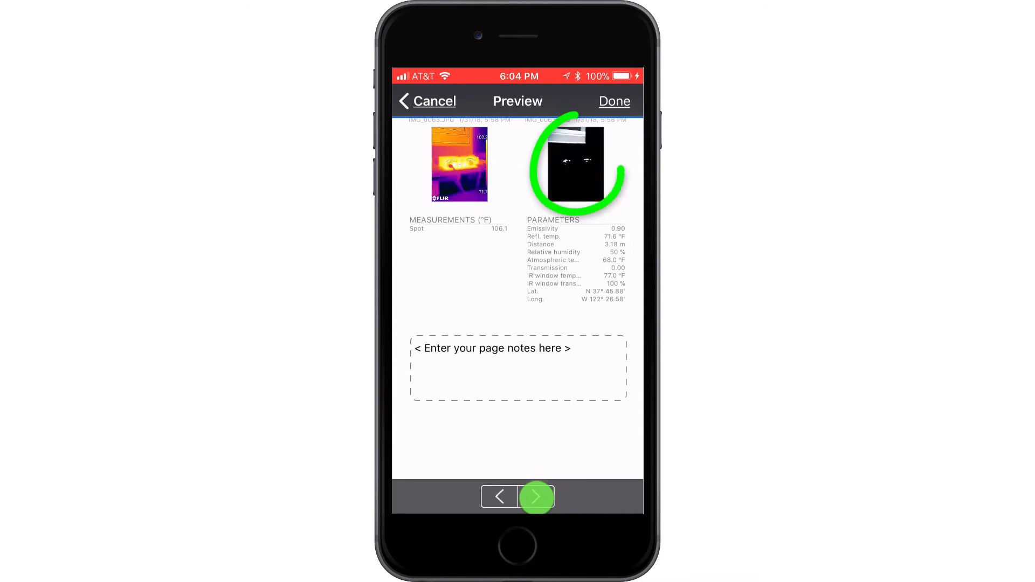
pyautogui.click(535, 497)
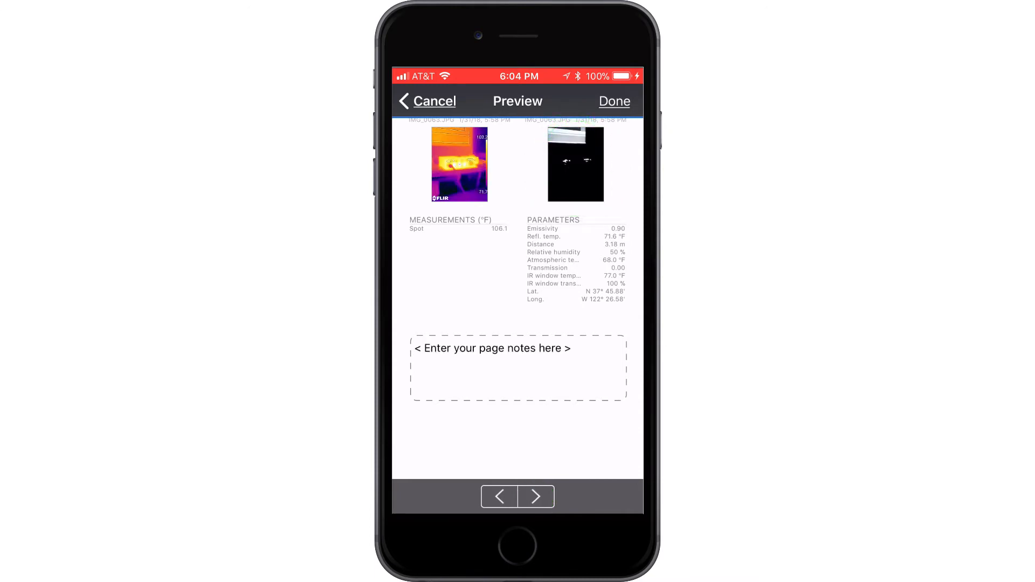
pyautogui.click(537, 497)
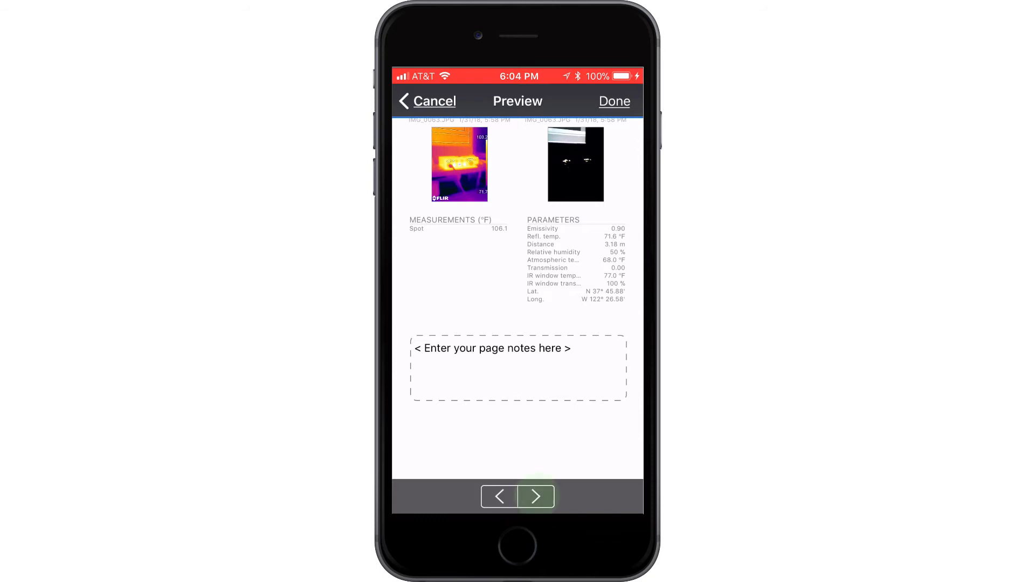
pyautogui.click(536, 497)
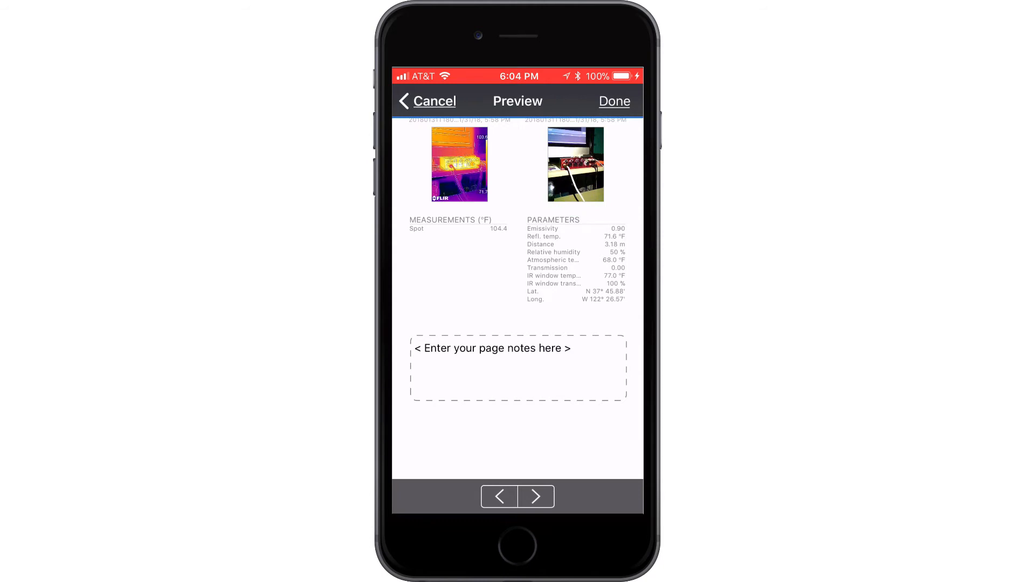
pyautogui.click(500, 497)
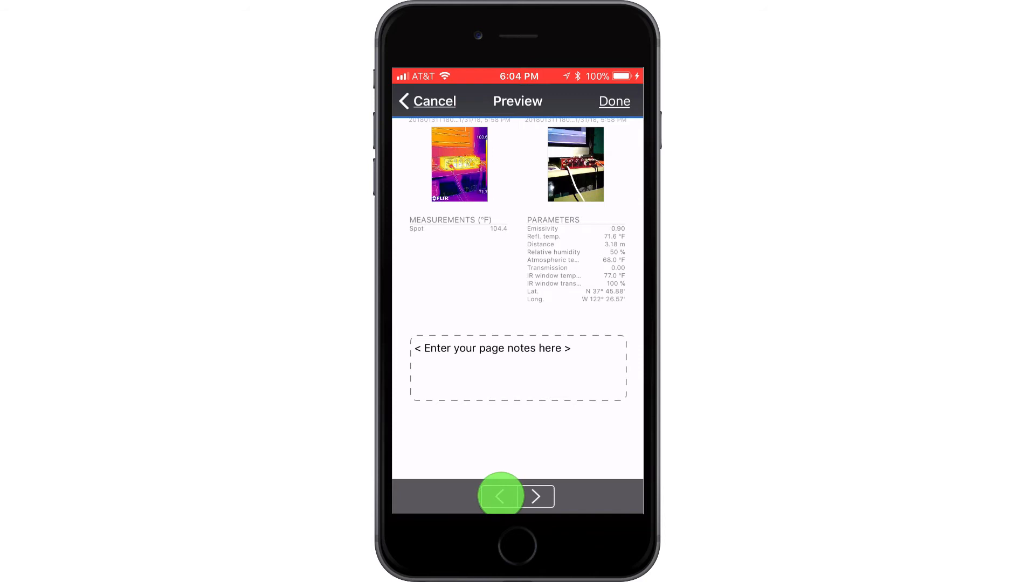
pyautogui.click(500, 497)
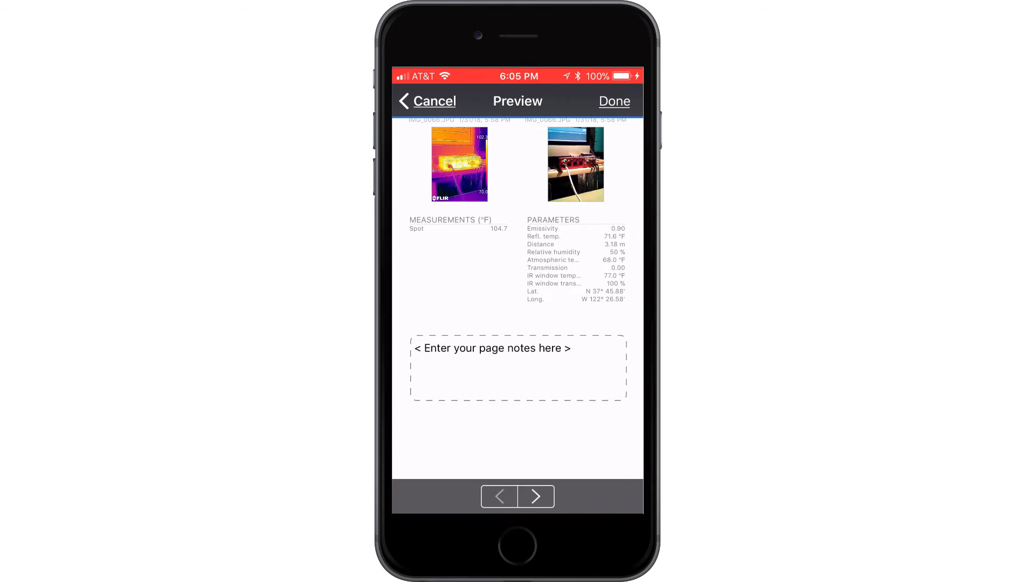
# - Add the page note 'No abnormal observation noted.' to the image page
pyautogui.click(492, 348)
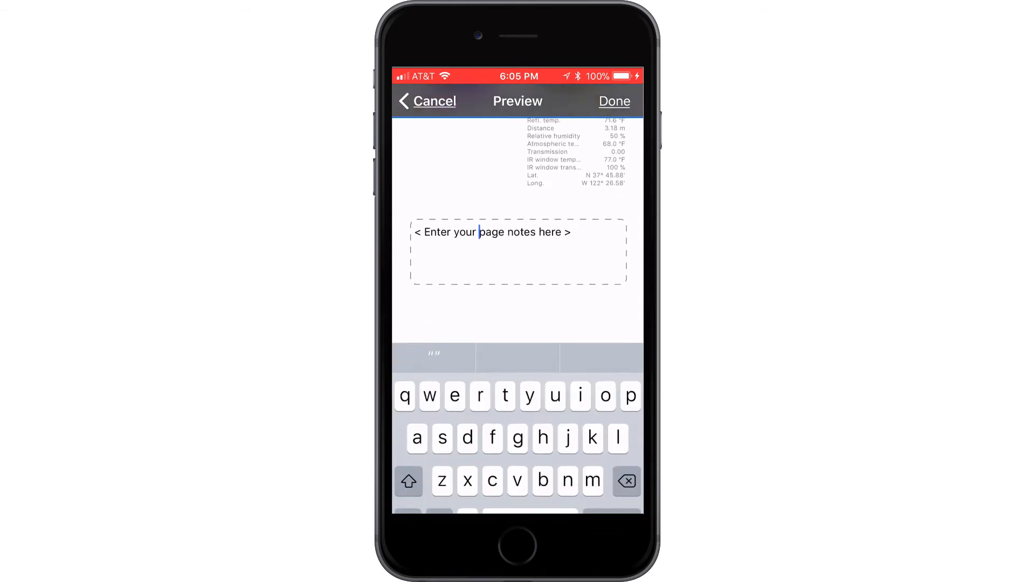
pyautogui.write('No abnormal observation noted.')
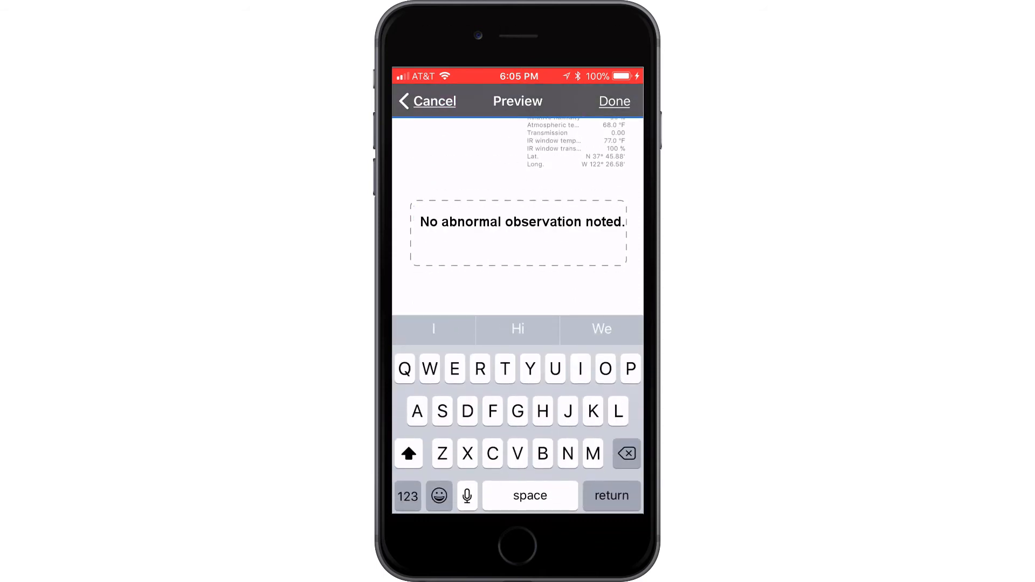
pyautogui.click(422, 222)
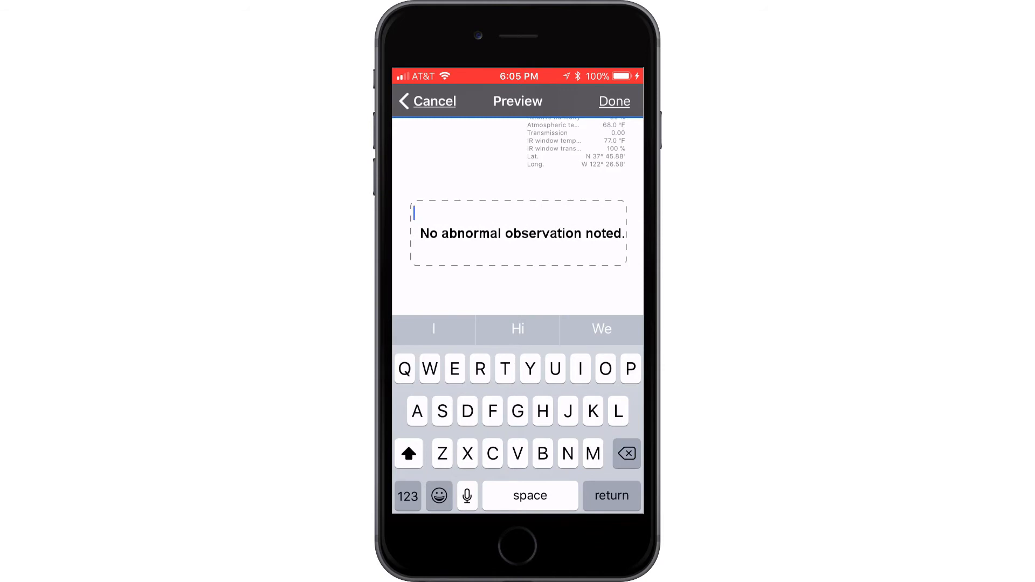
# - Build the report PDF and scroll through its pages
pyautogui.click(614, 101)
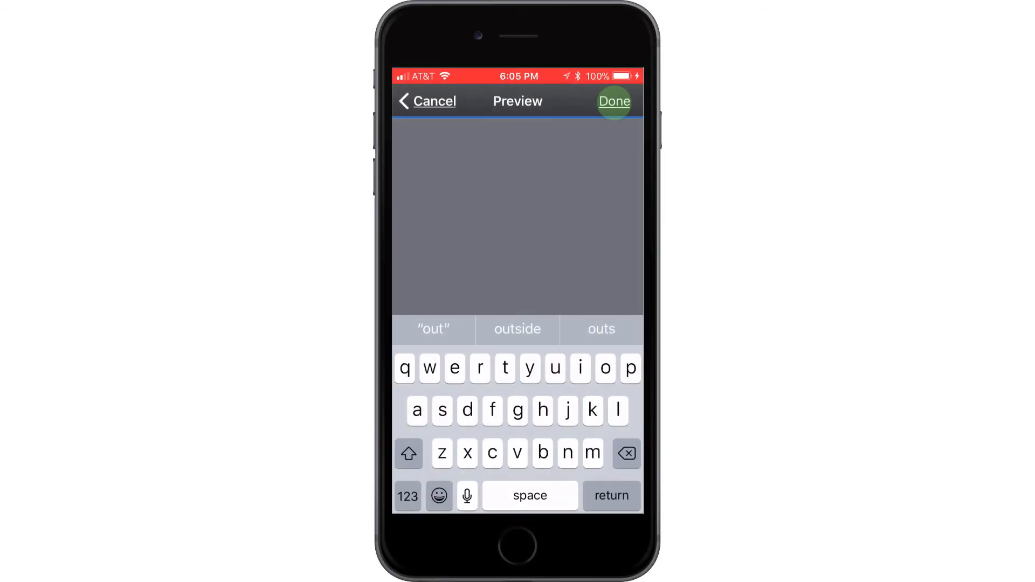
pyautogui.click(614, 101)
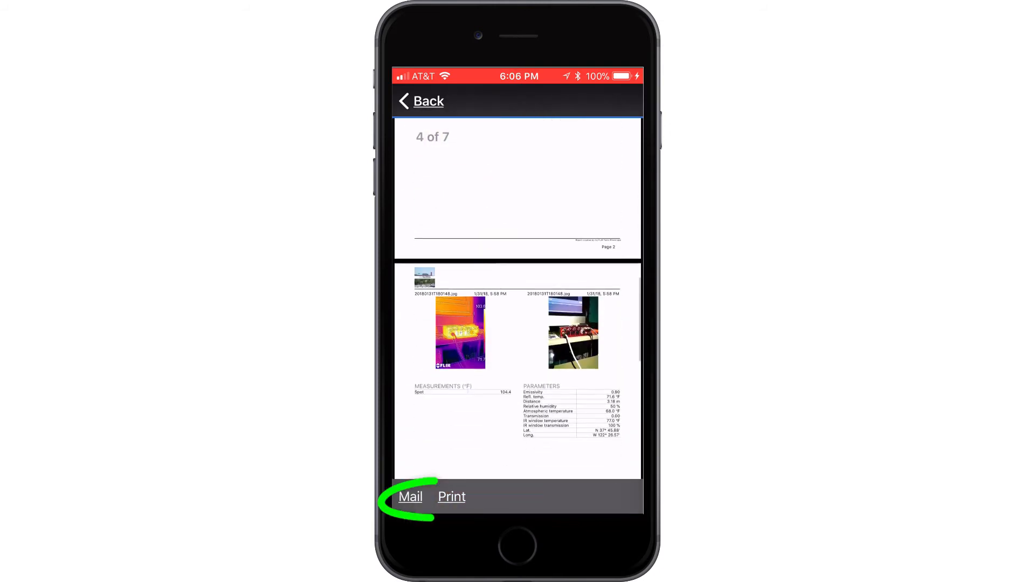
pyautogui.scroll(-3)
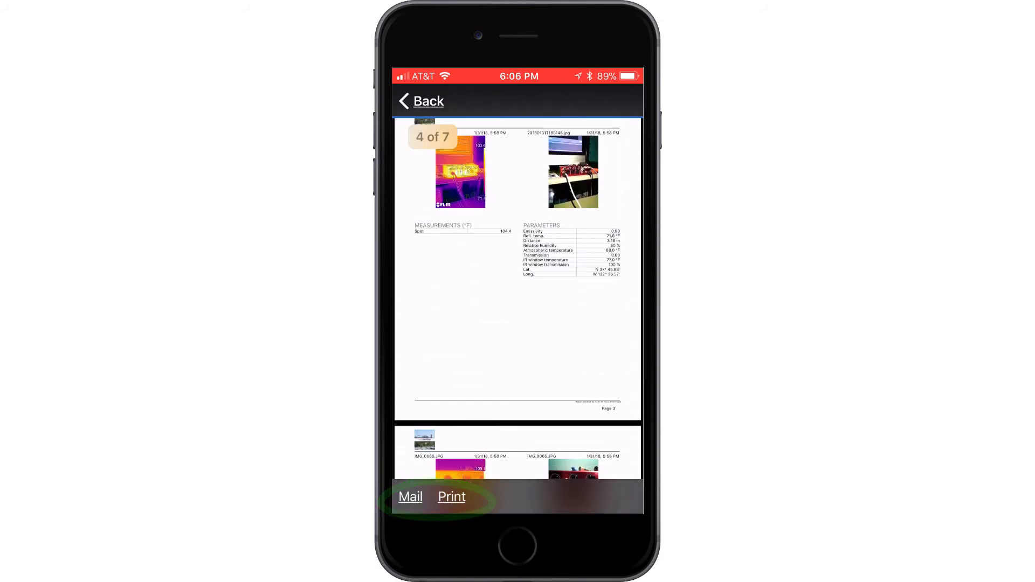
pyautogui.click(410, 497)
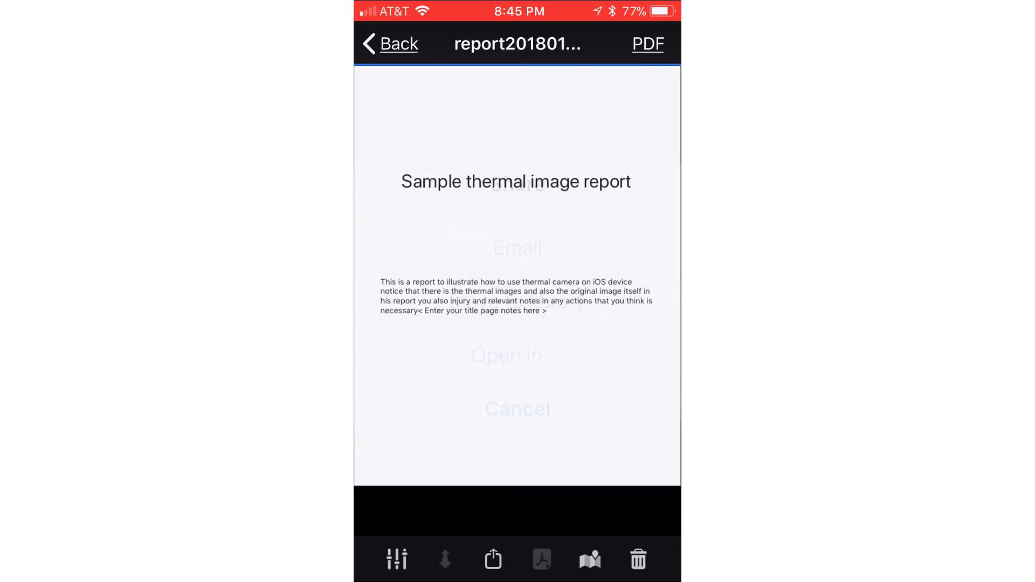
# - Send report20180131-180535.pdf to Box using Open in... and Copy to Box
pyautogui.click(491, 562)
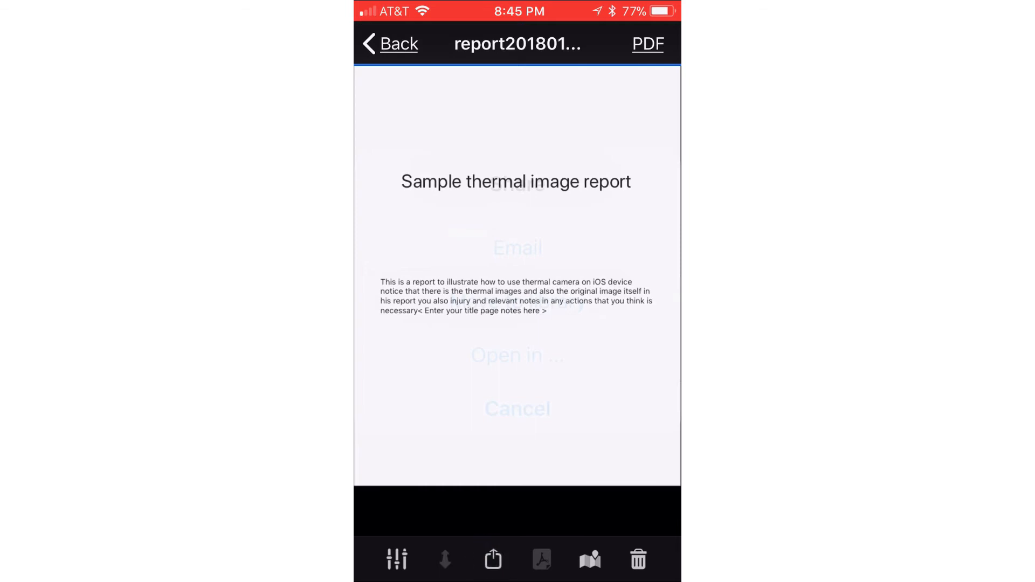
pyautogui.click(490, 560)
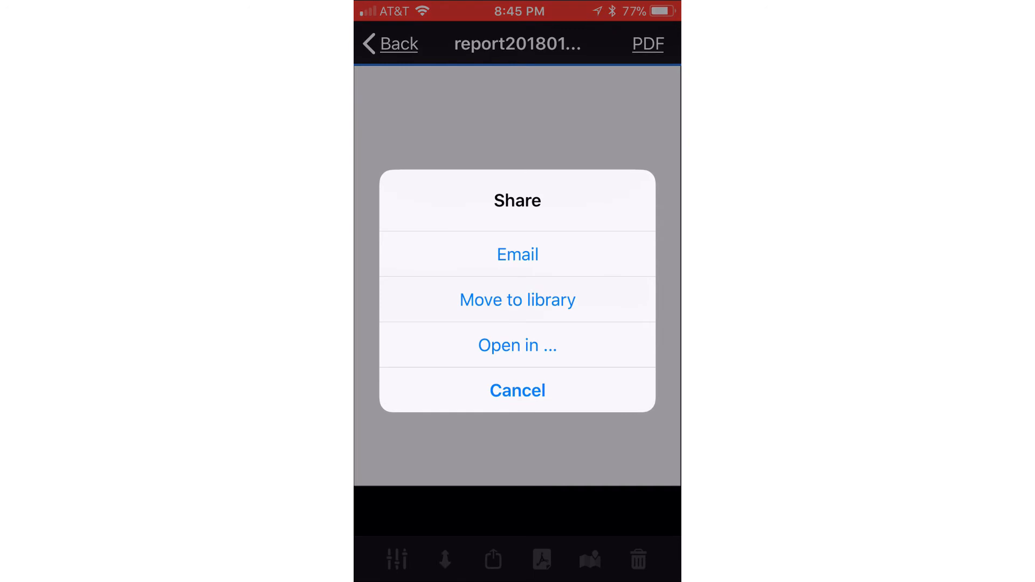
pyautogui.click(518, 346)
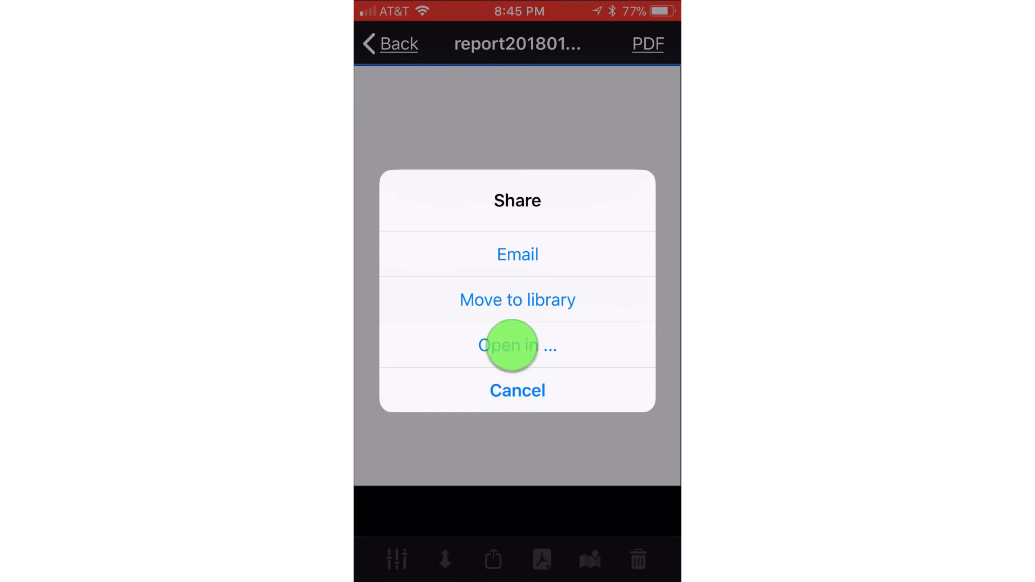
pyautogui.click(518, 346)
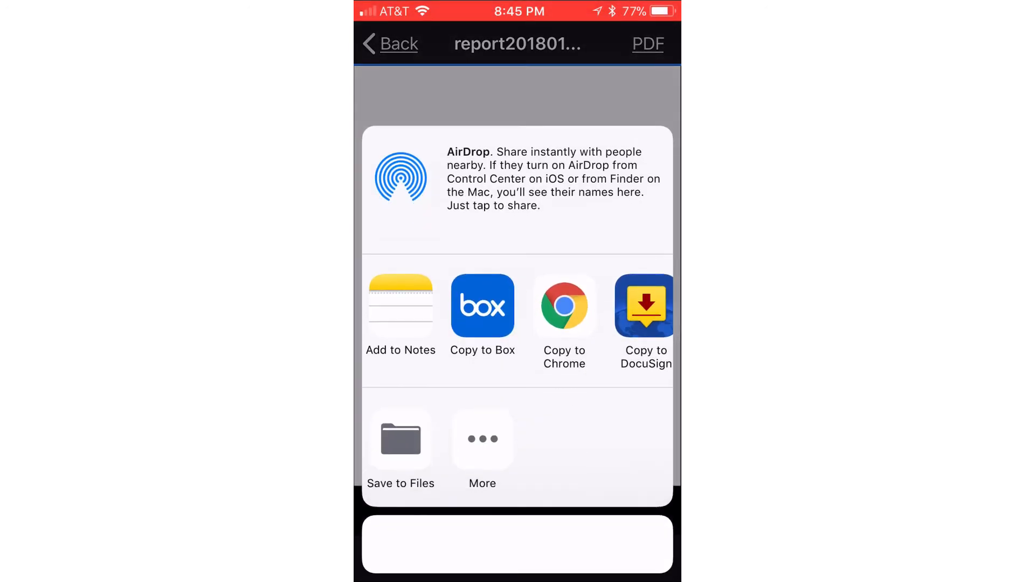
pyautogui.click(482, 306)
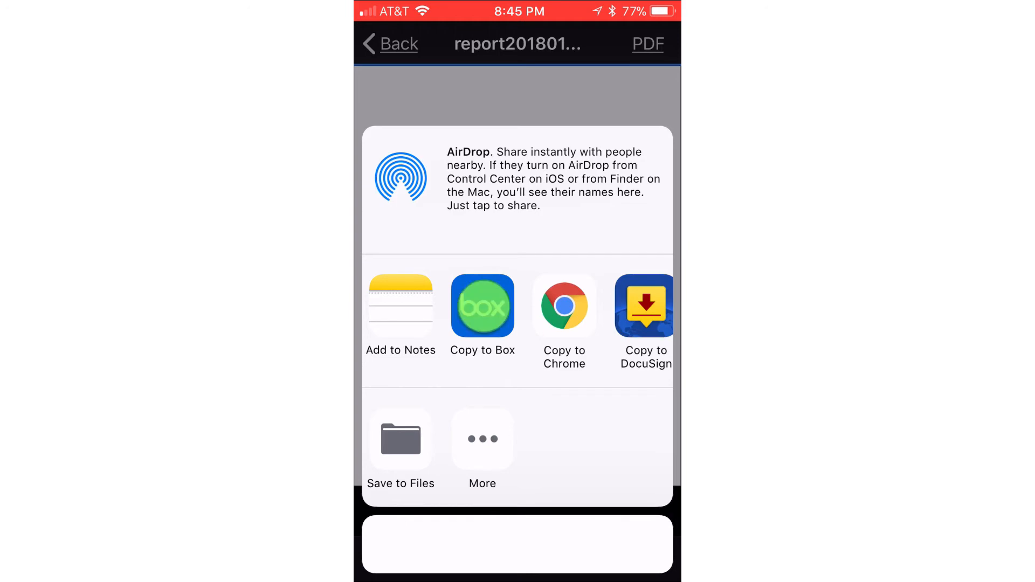
pyautogui.click(482, 305)
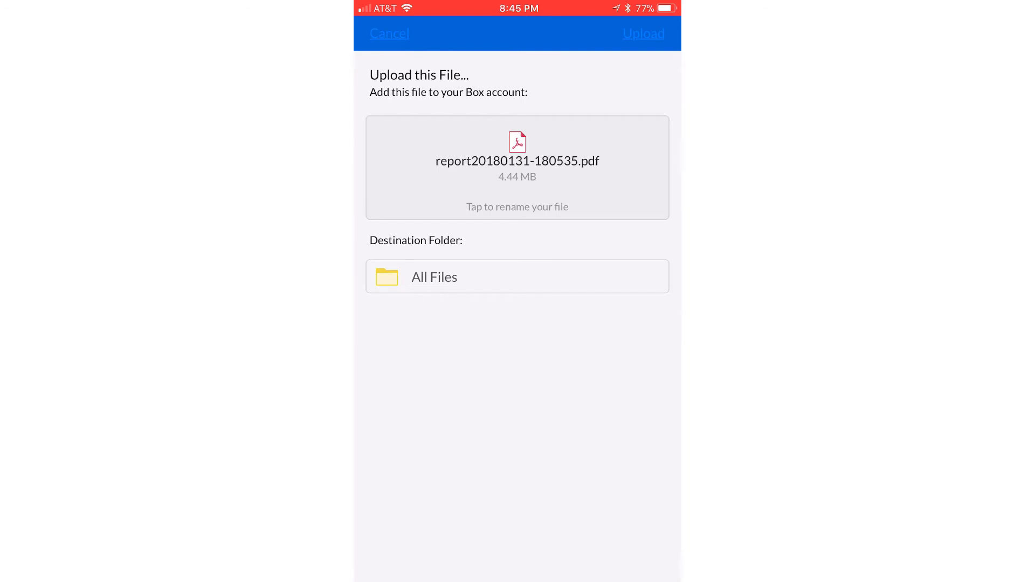
# - Choose Misc > Thermal sample report as the Box upload destination
pyautogui.click(518, 276)
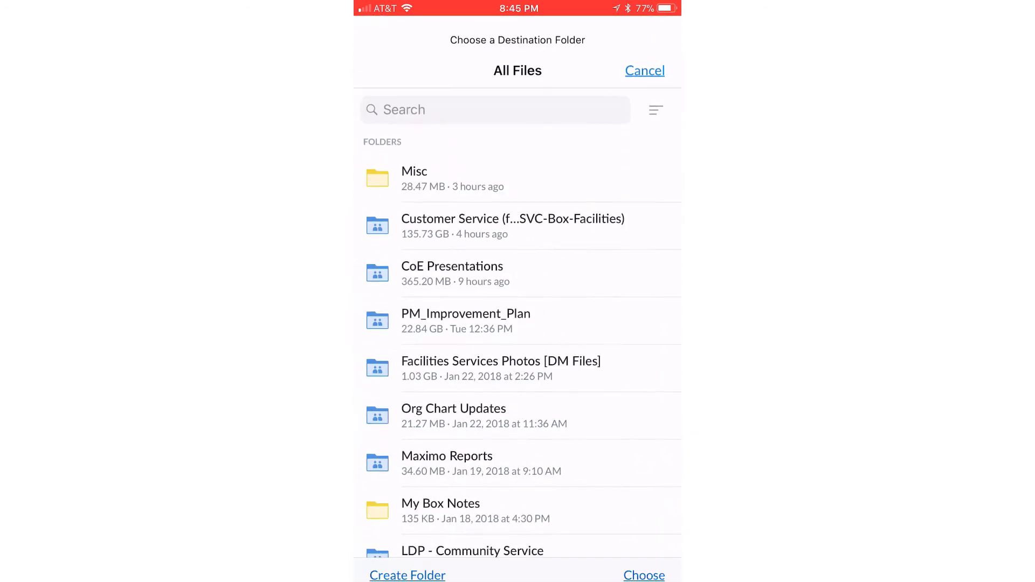
pyautogui.click(415, 177)
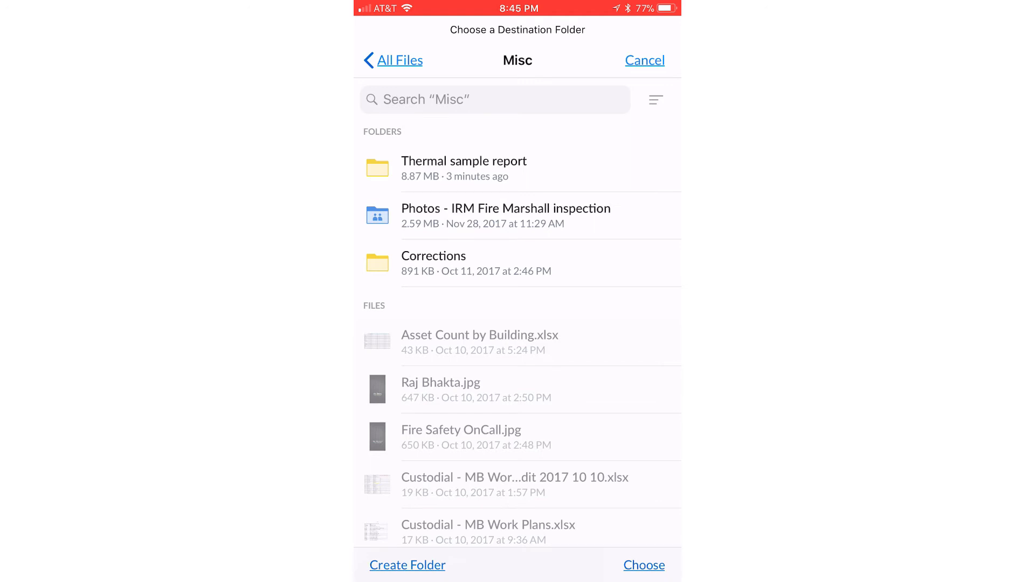
pyautogui.click(463, 160)
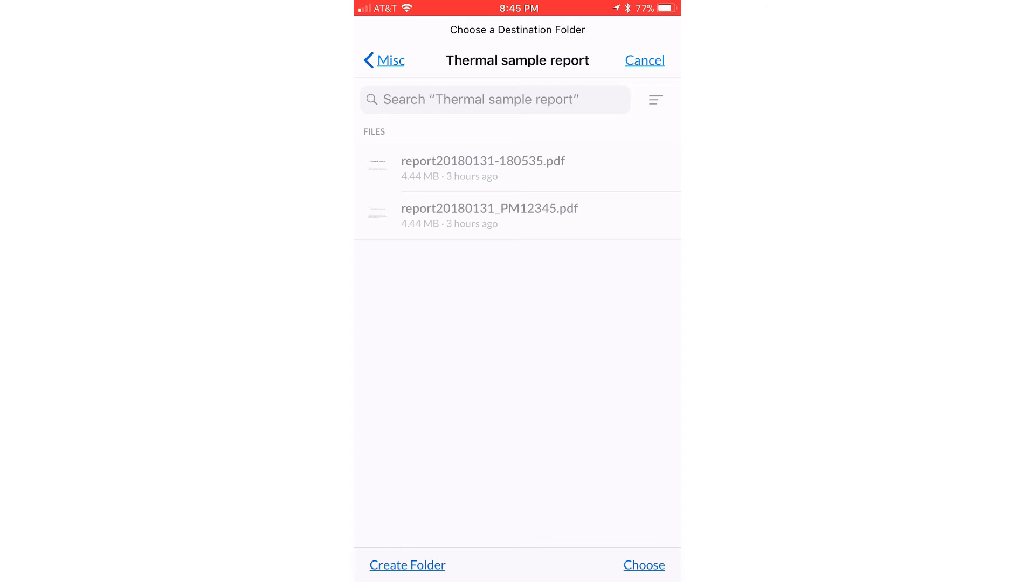
pyautogui.click(645, 565)
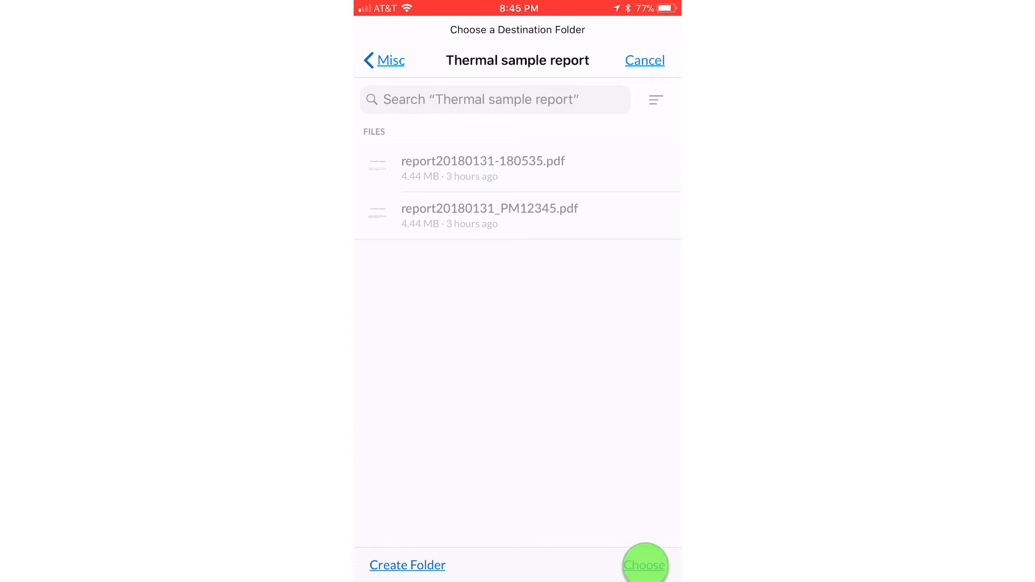
# - Rename the file 'C1234 - Ref Thermal images Of Sound Card' and upload it
pyautogui.click(645, 565)
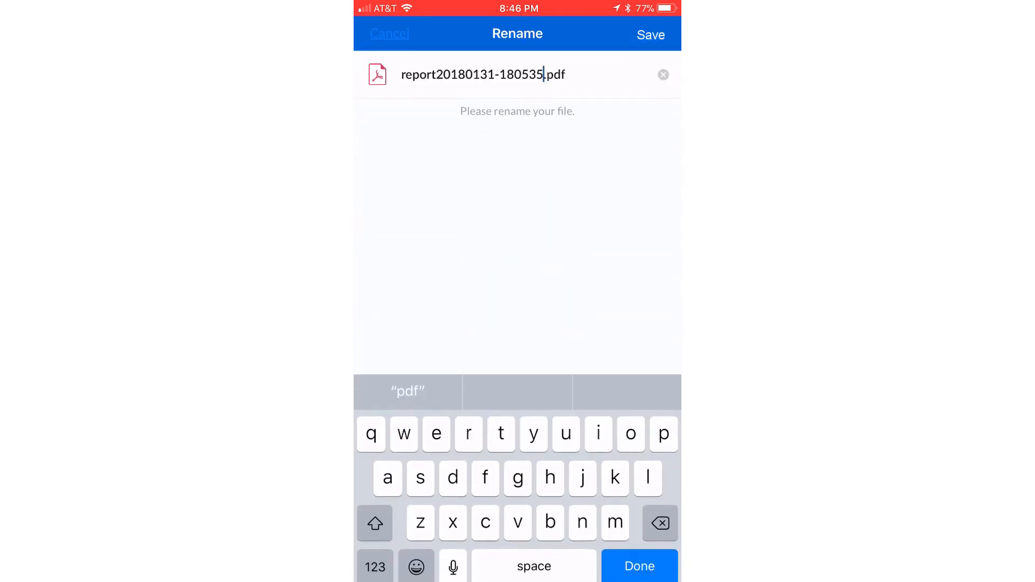
pyautogui.click(663, 75)
pyautogui.write('C1234 - Ref Thermal images Of Sound Card')
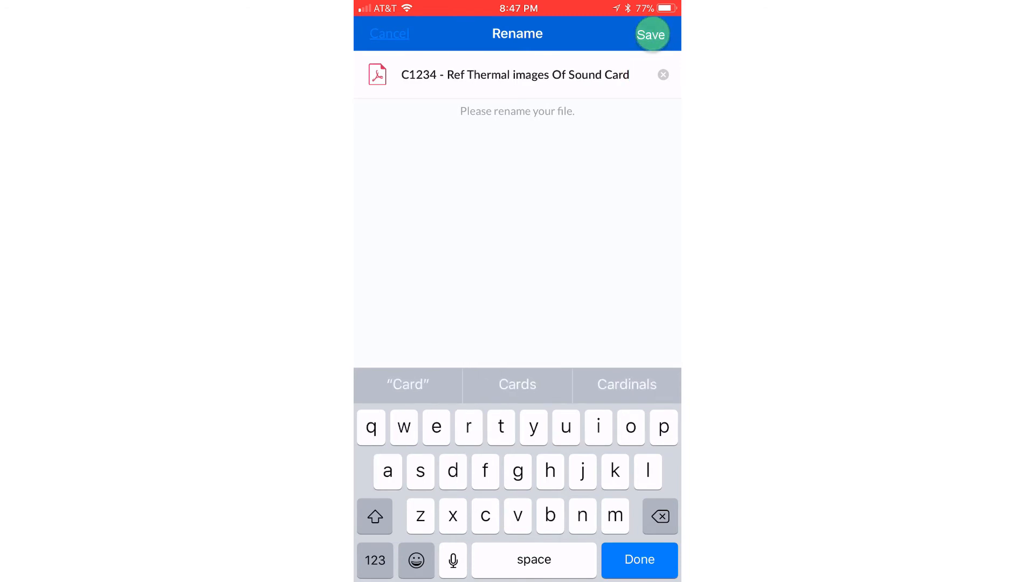
pyautogui.click(652, 34)
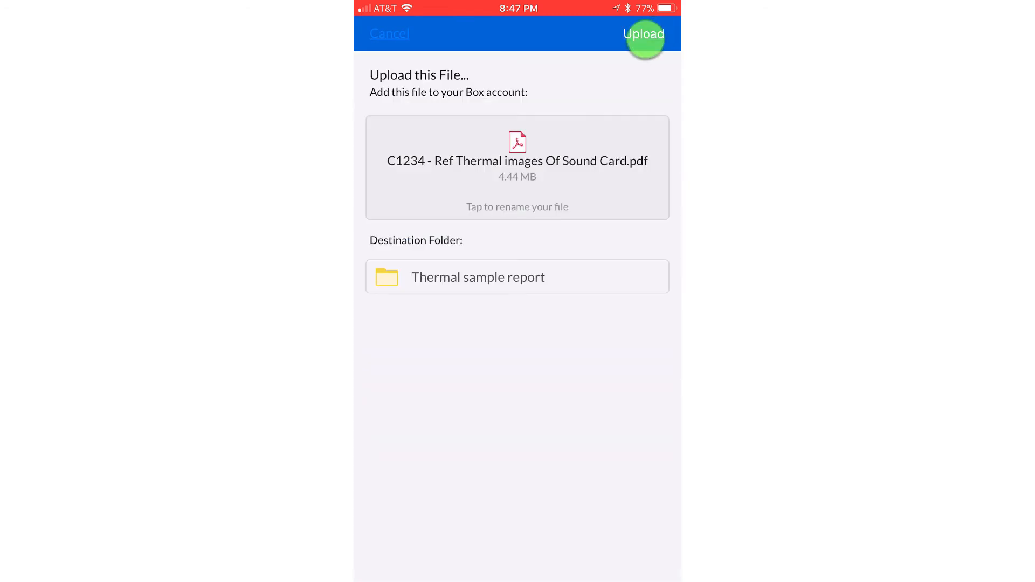
pyautogui.click(644, 34)
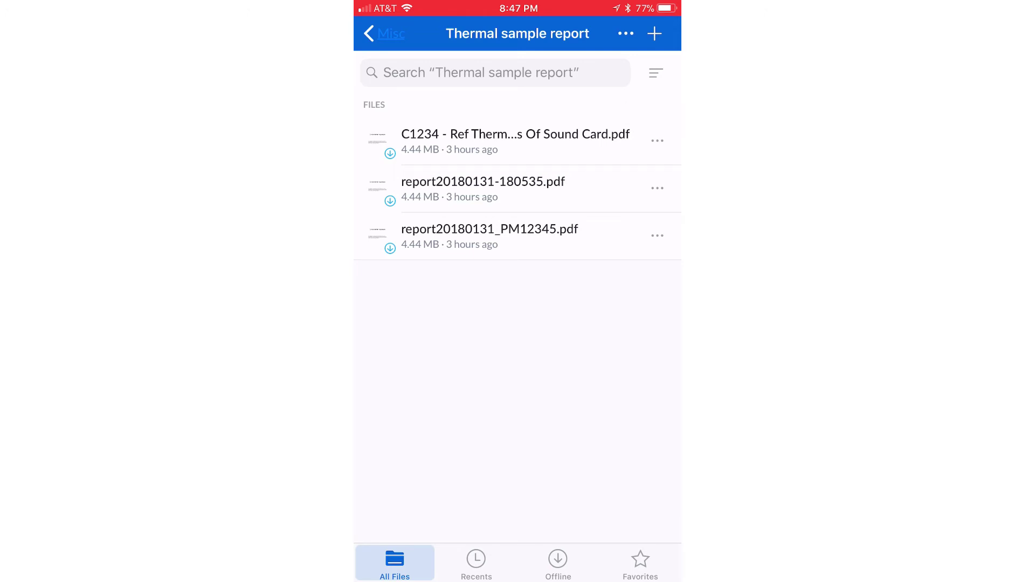
# - Enable a shared link for the uploaded report PDF
pyautogui.click(658, 140)
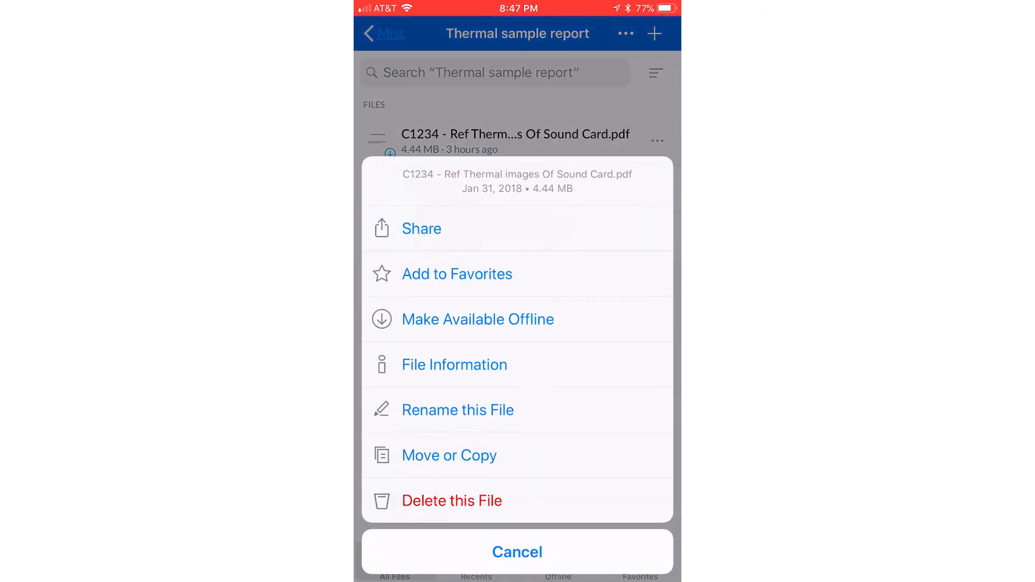
pyautogui.click(422, 228)
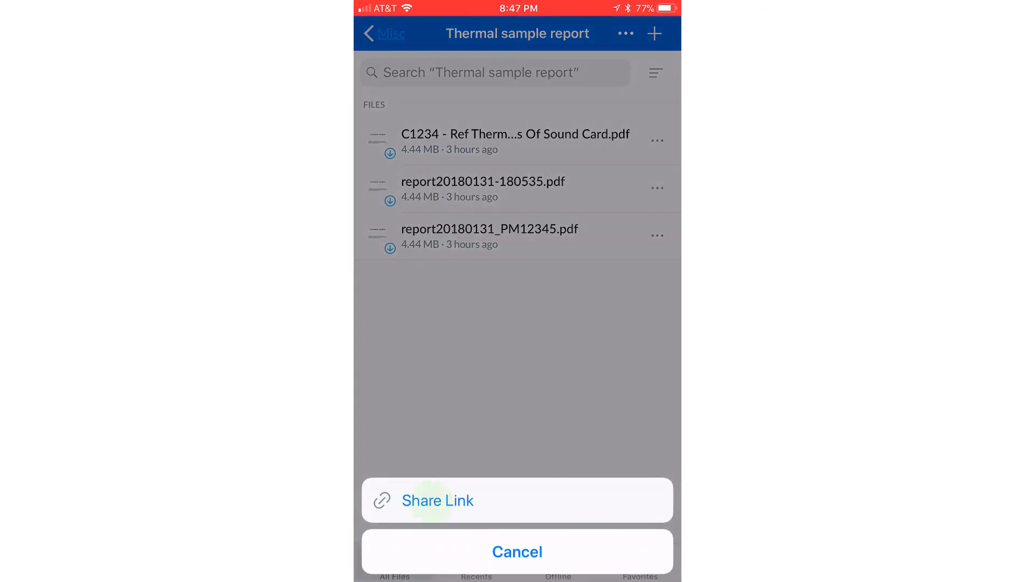
pyautogui.click(438, 501)
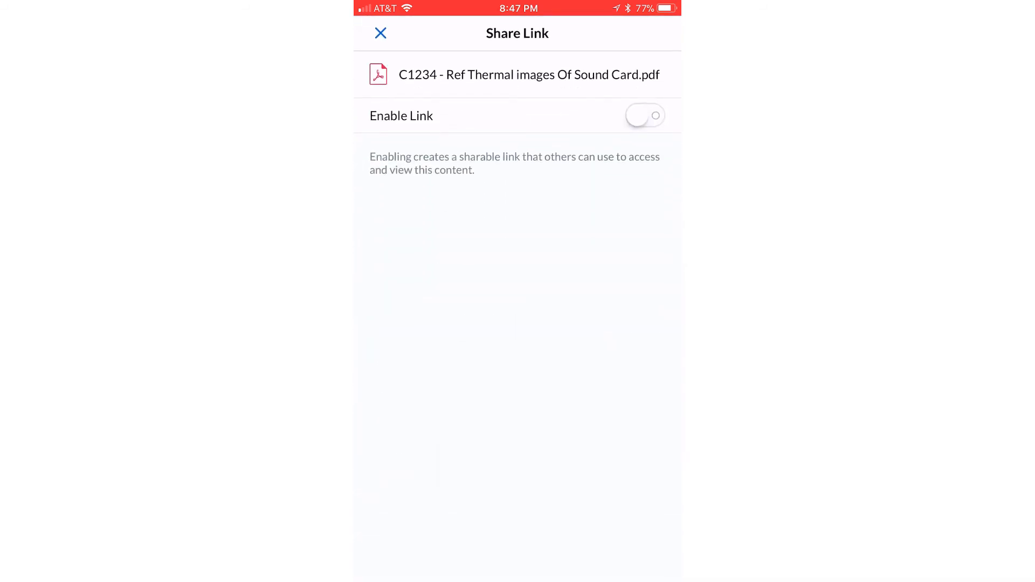
pyautogui.click(653, 114)
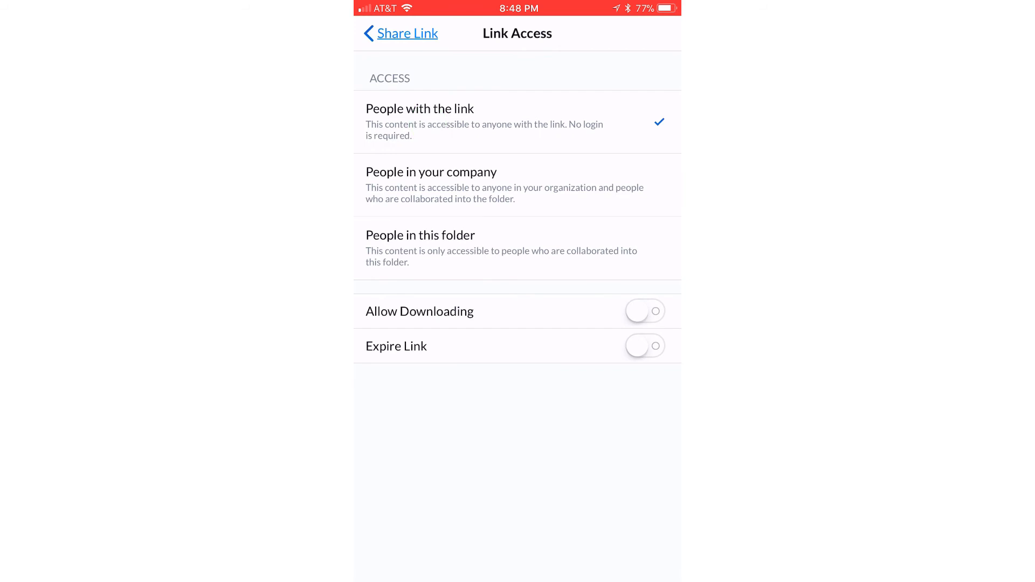
# - Set link access to anyone with downloading allowed, then copy the link
pyautogui.click(655, 311)
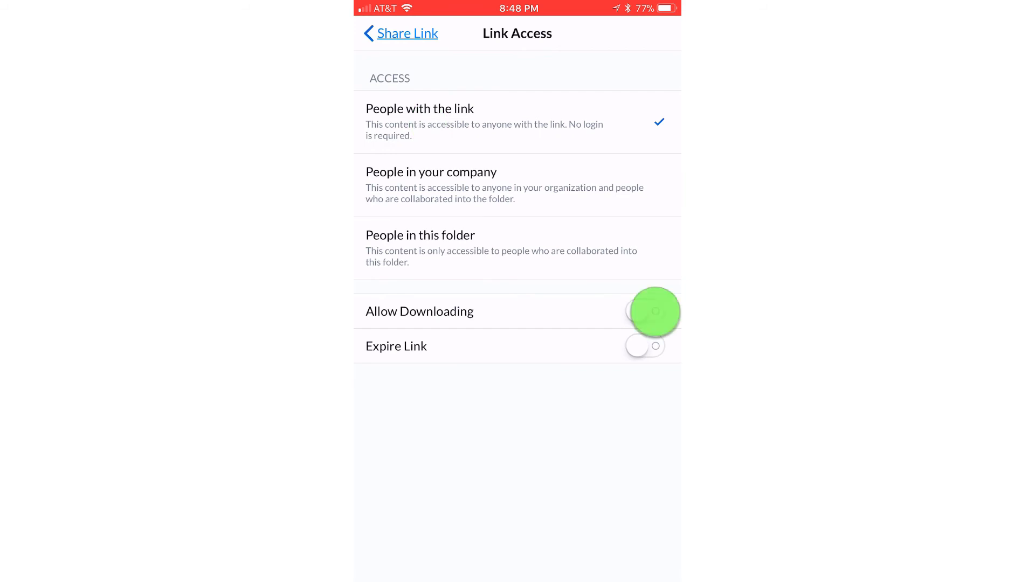
pyautogui.click(645, 311)
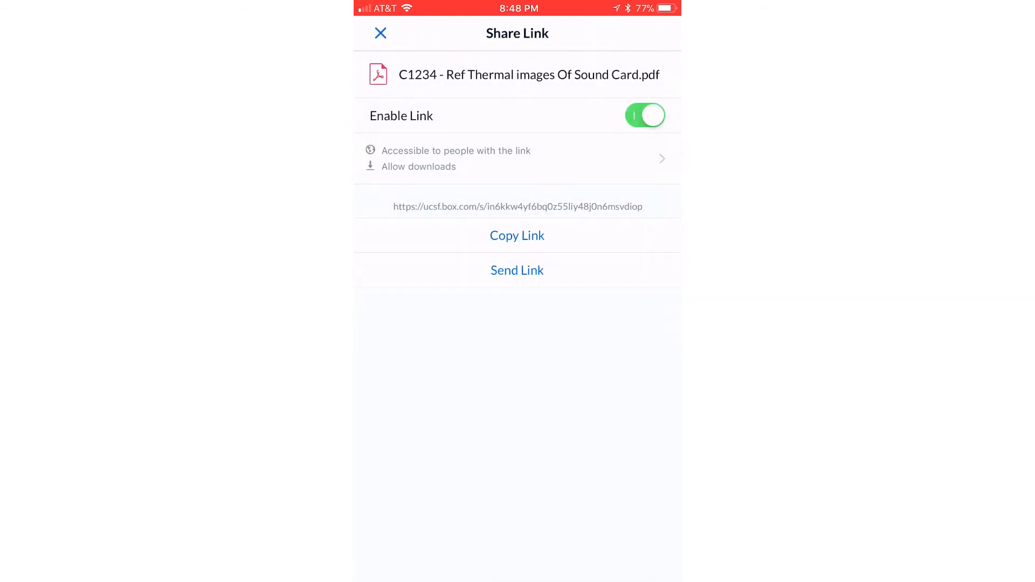
pyautogui.click(517, 235)
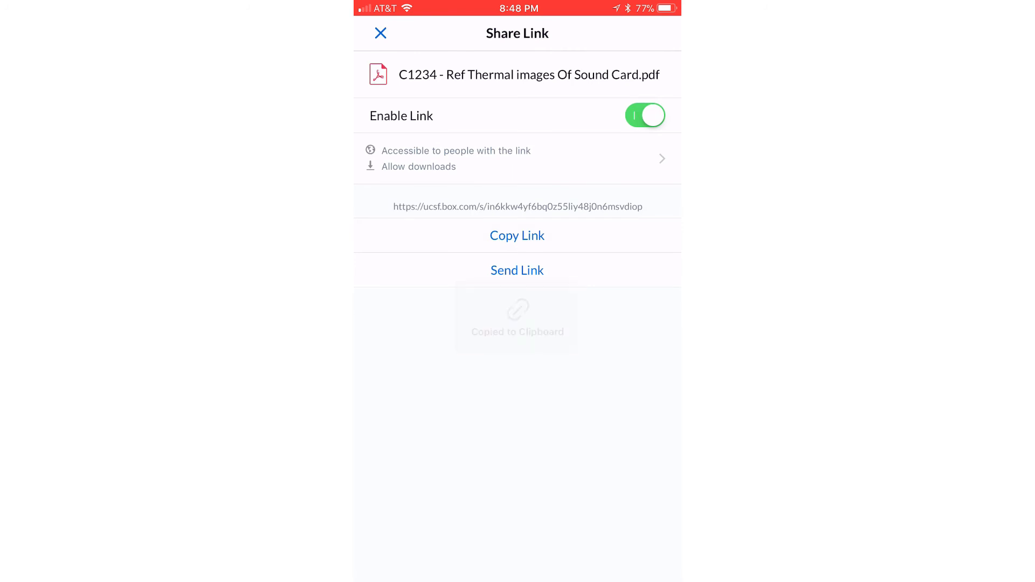
pyautogui.click(517, 235)
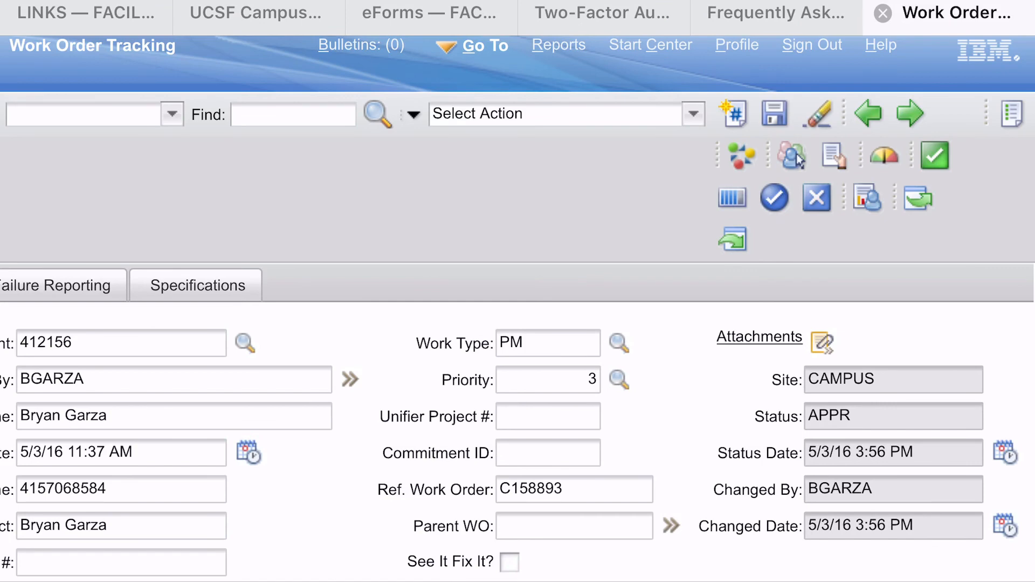
# - Start a new URL attachment on the work order and paste the Box link as its URL
pyautogui.click(823, 342)
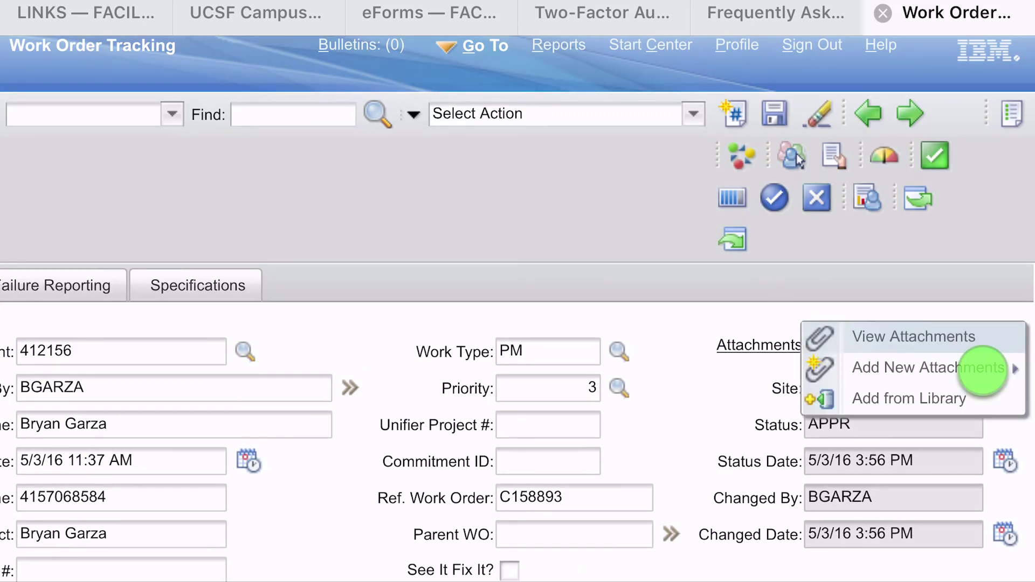
pyautogui.click(930, 367)
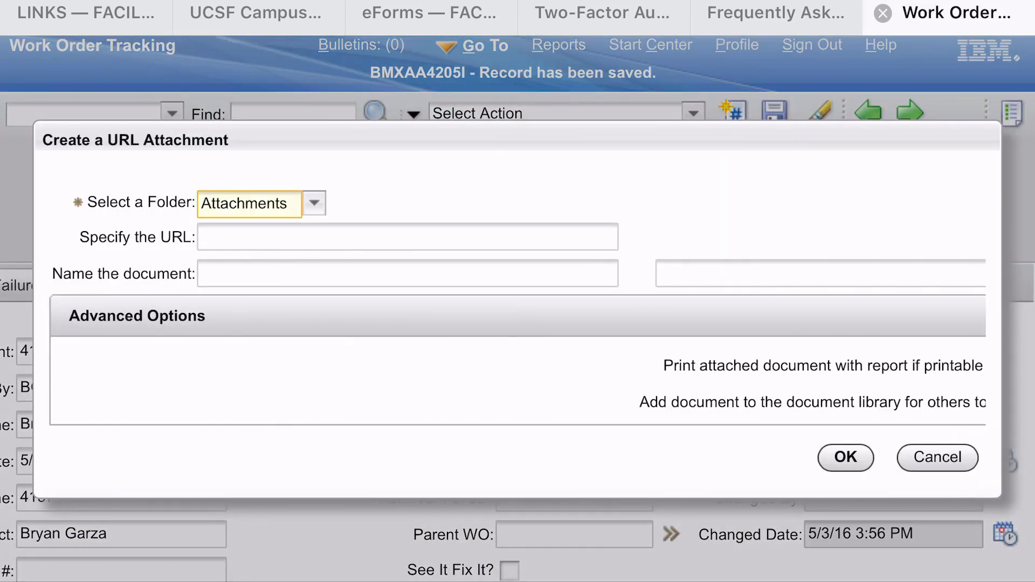
pyautogui.click(284, 238)
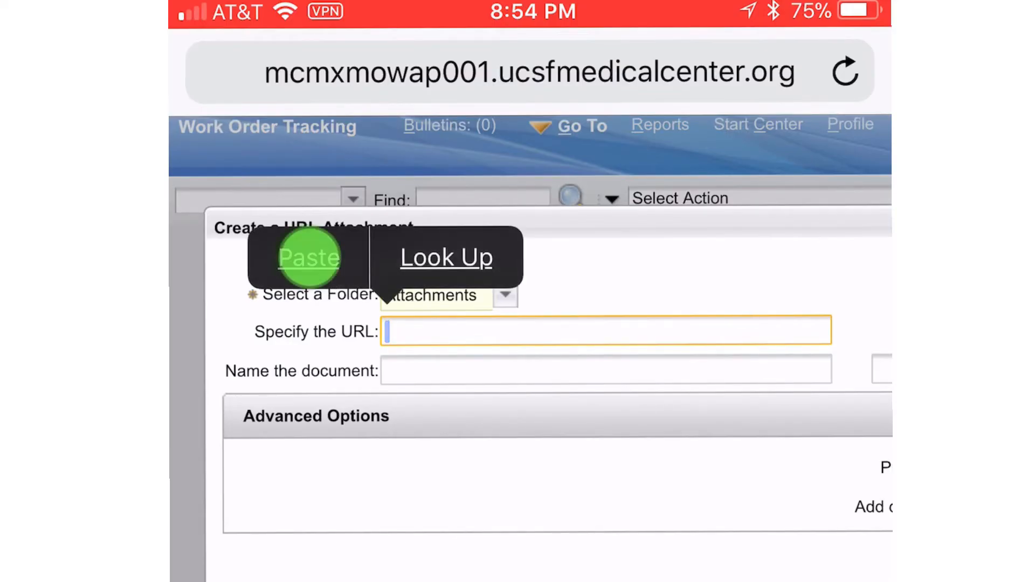
pyautogui.click(309, 257)
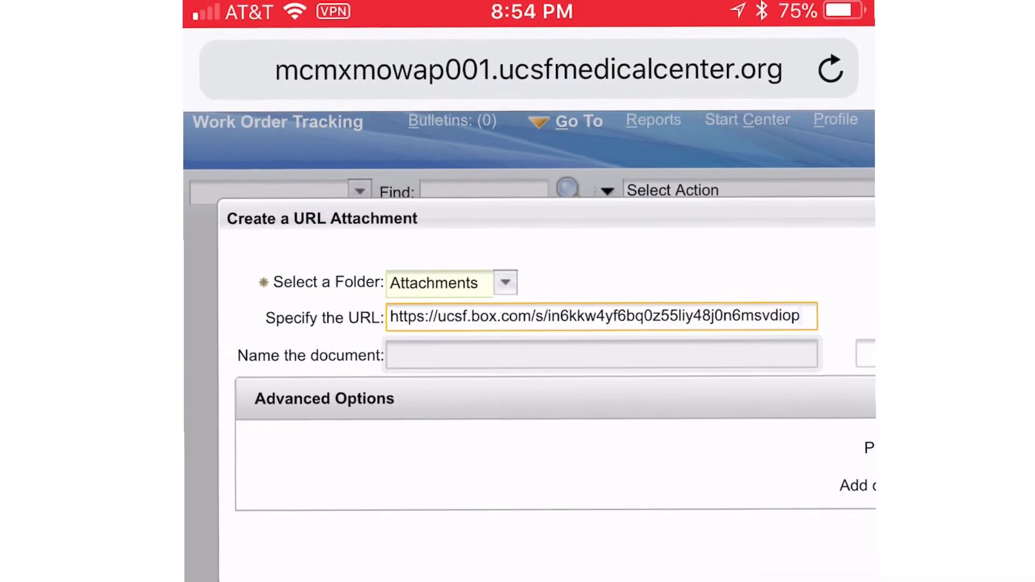
# - Name the attachment 'Test pdf of thermal images' report
pyautogui.write('Test')
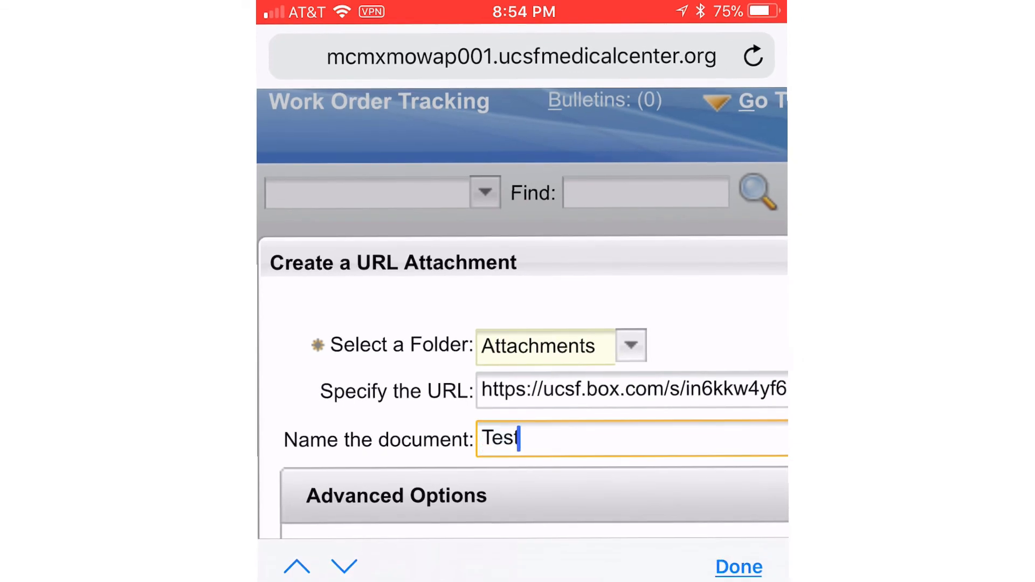
pyautogui.write('pdf of t')
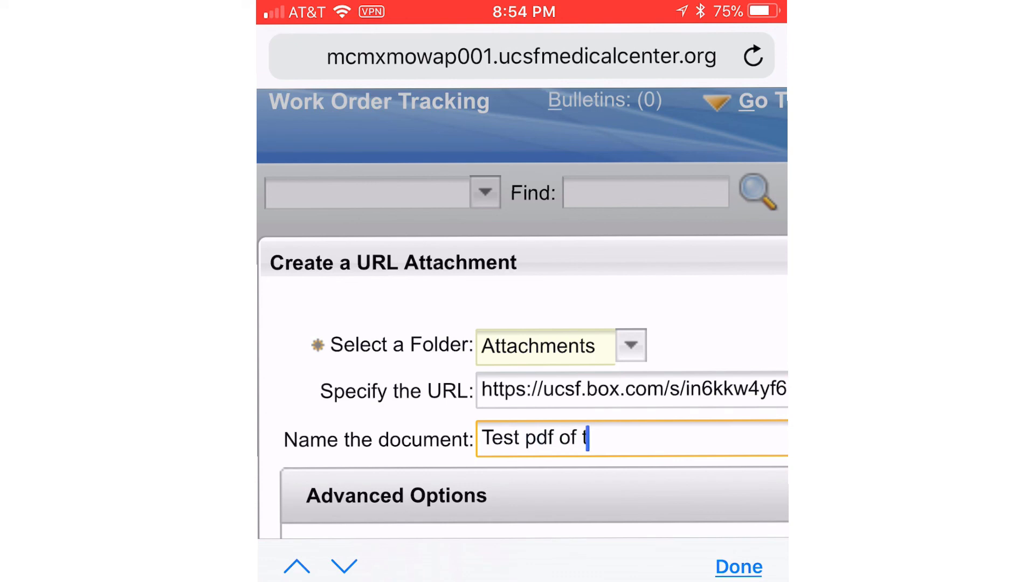
pyautogui.write('hermal image')
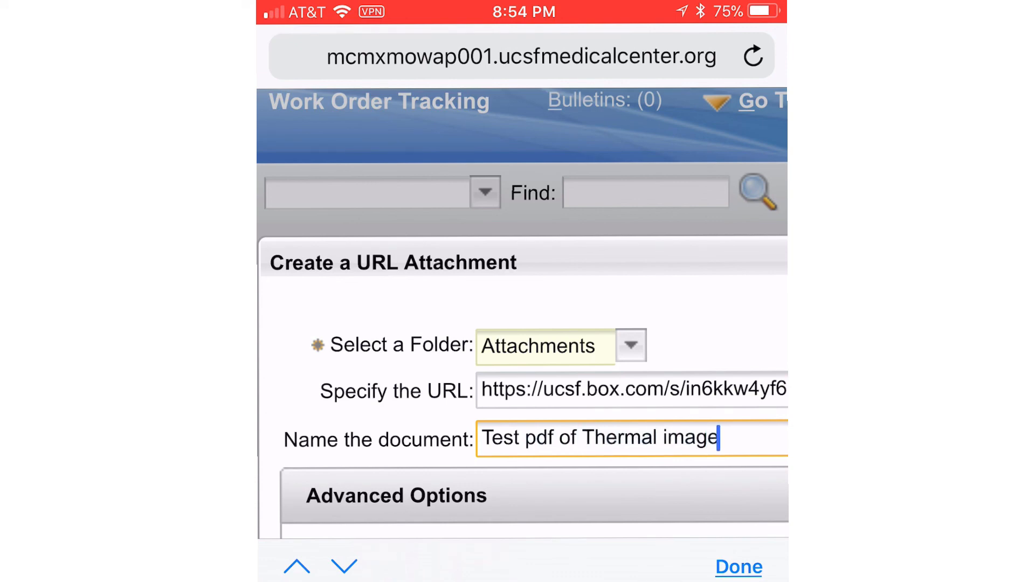
pyautogui.write('thermal images')
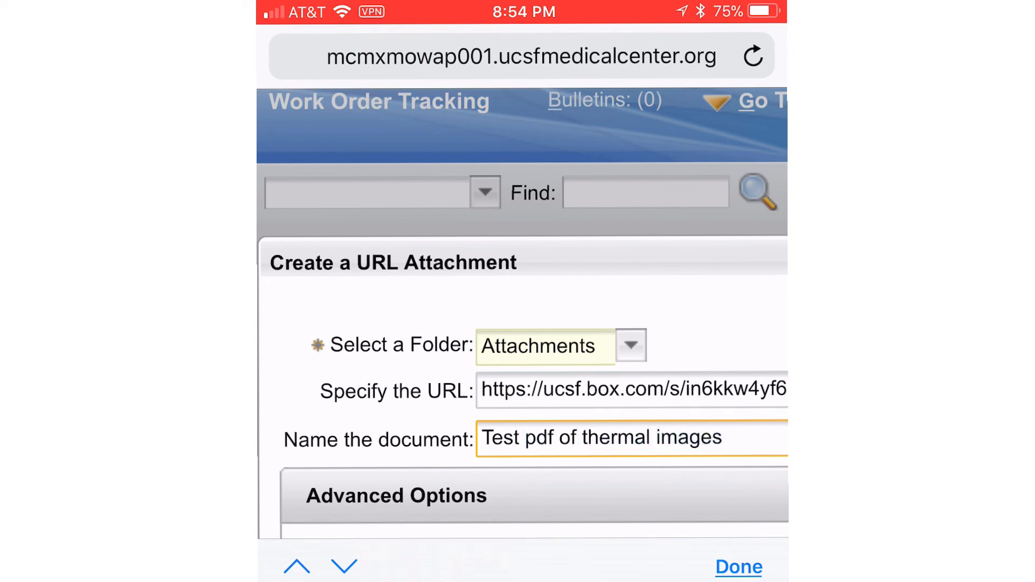
pyautogui.write('Report')
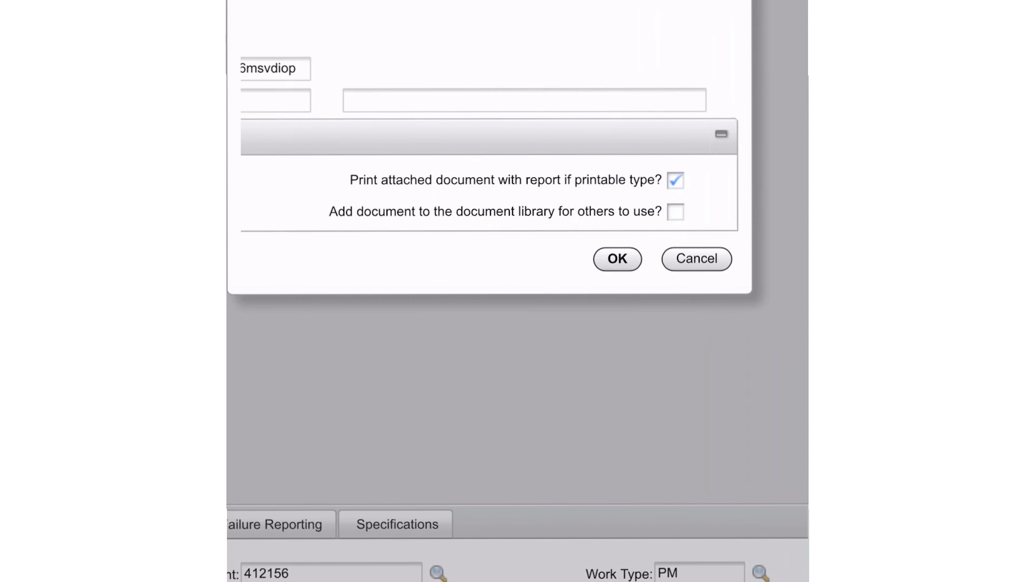
# - Save the Box URL attachment, then open the thermal images report PDF and scroll its pages
pyautogui.click(617, 259)
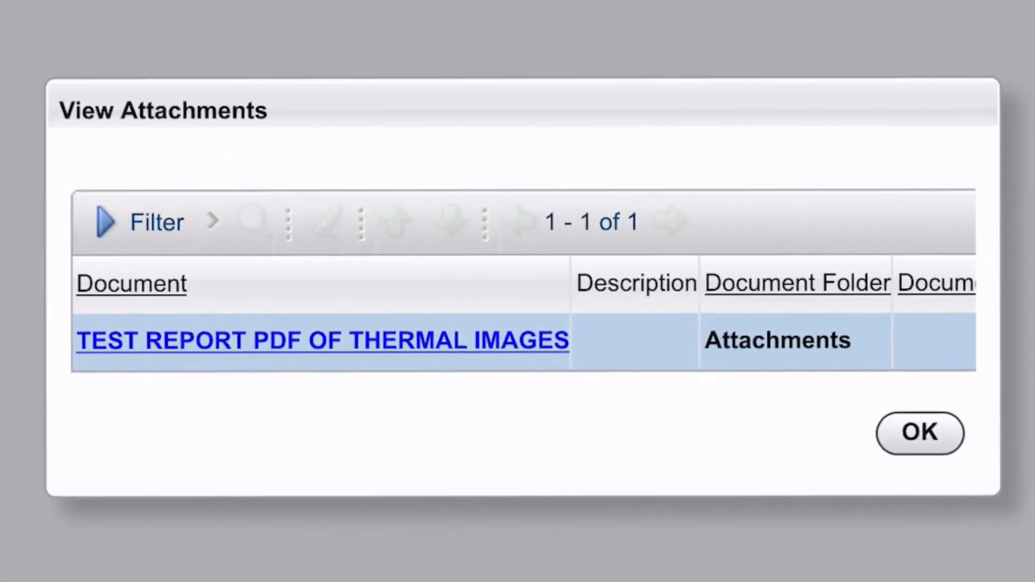
pyautogui.click(321, 340)
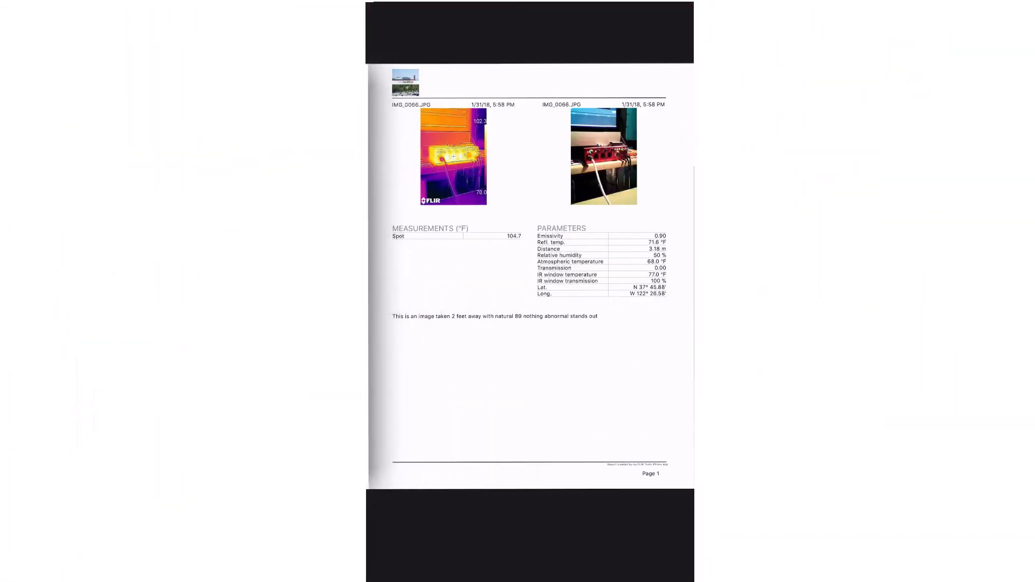
pyautogui.scroll(-3)
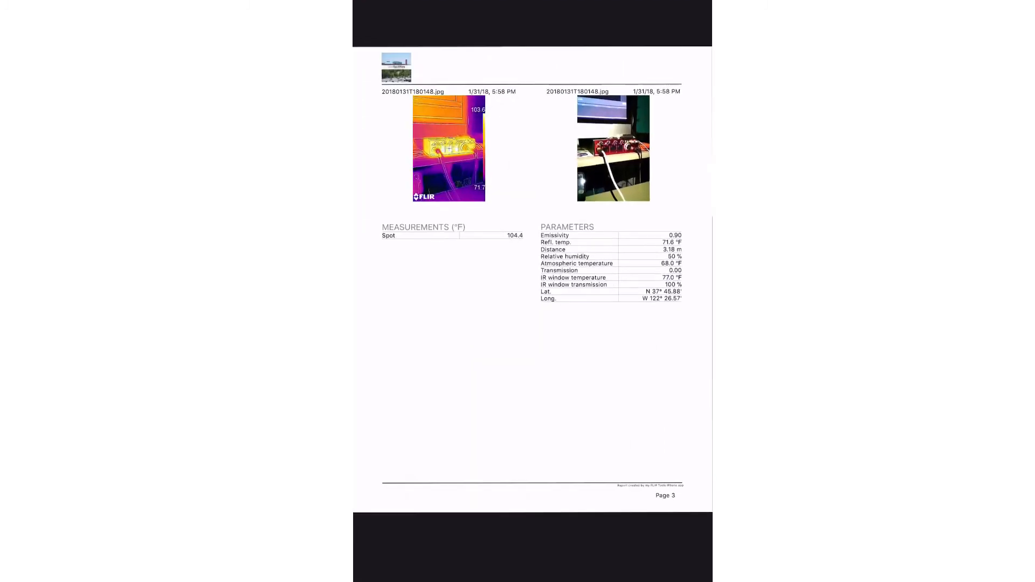
pyautogui.scroll(-3)
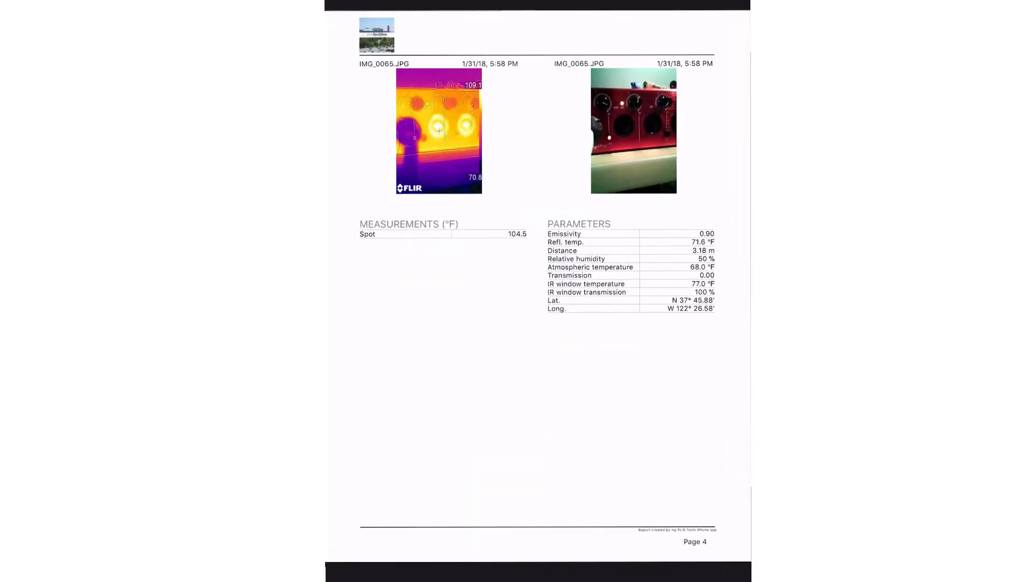